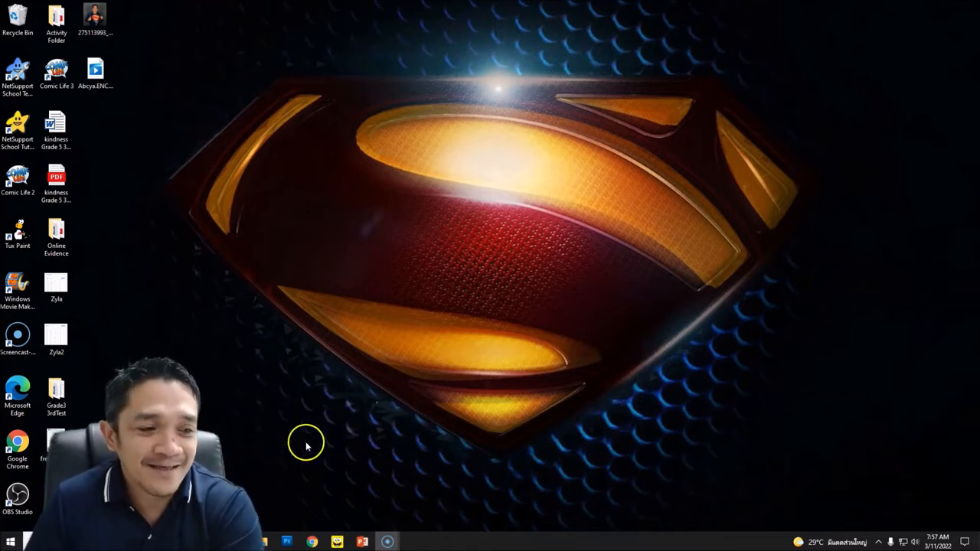
Step: Launch Microsoft Word to reach its start screen of templates and recent documents
{"action": "left_click", "coordinate": [11, 549]}
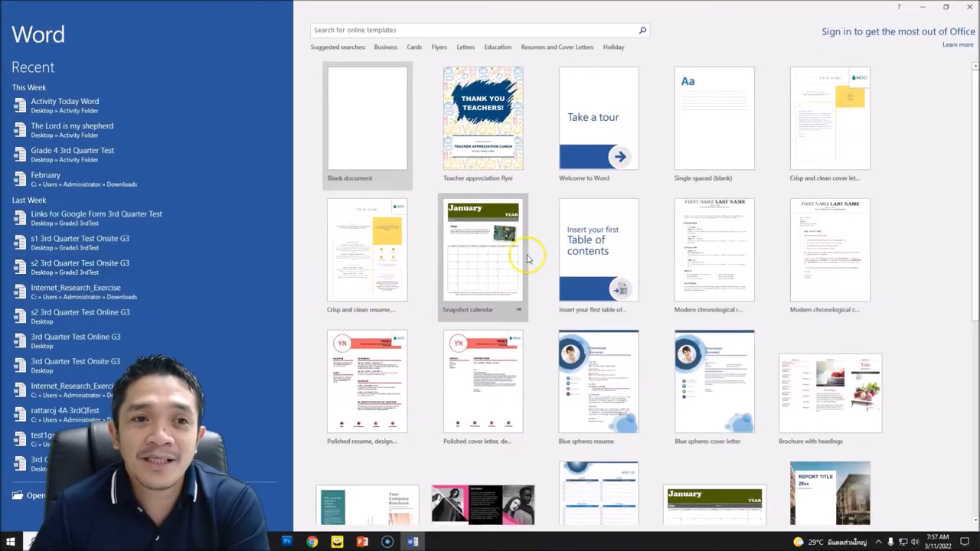
{"action": "mouse_move", "coordinate": [376, 129]}
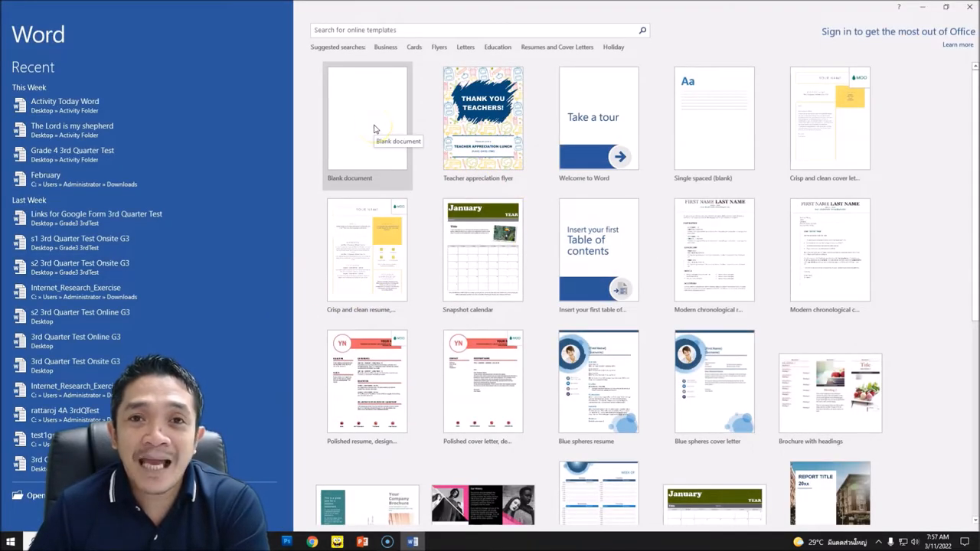
Step: Create a blank document and set its page to Landscape orientation with A4 paper size
{"action": "left_click", "coordinate": [368, 116]}
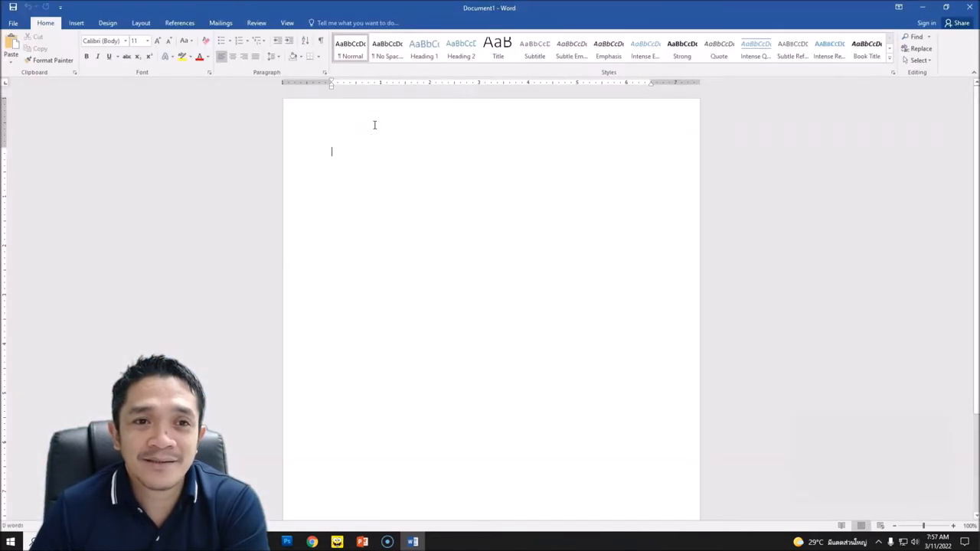
{"action": "mouse_move", "coordinate": [386, 128]}
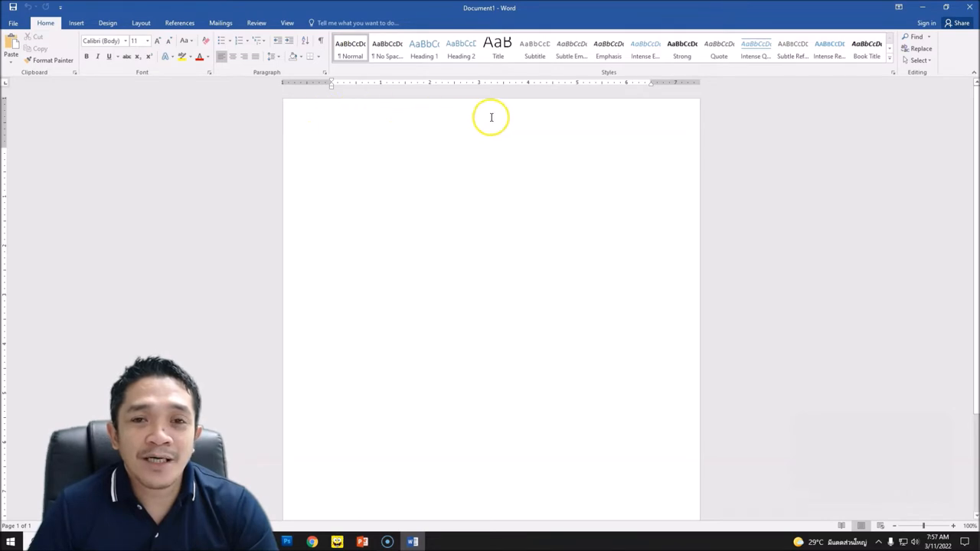
{"action": "mouse_move", "coordinate": [383, 377]}
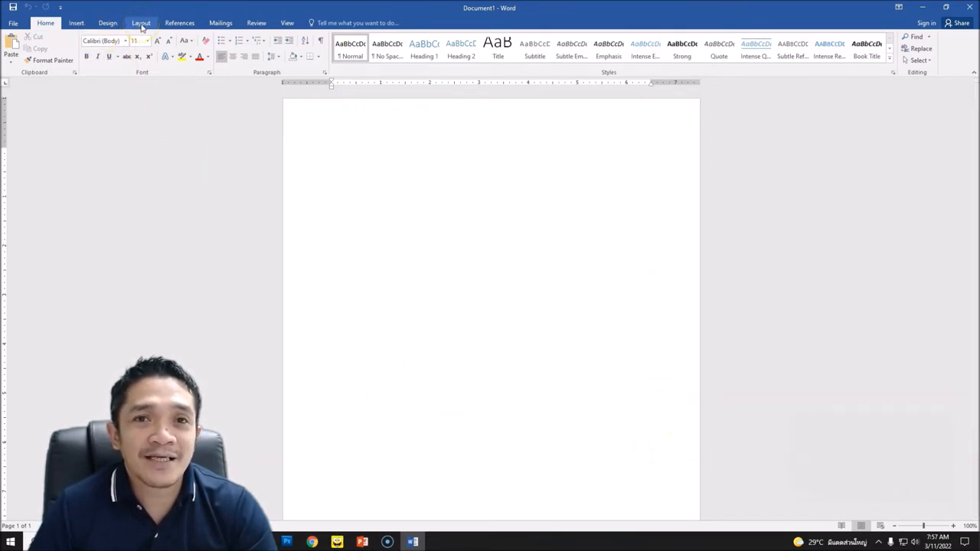
{"action": "left_click", "coordinate": [138, 21]}
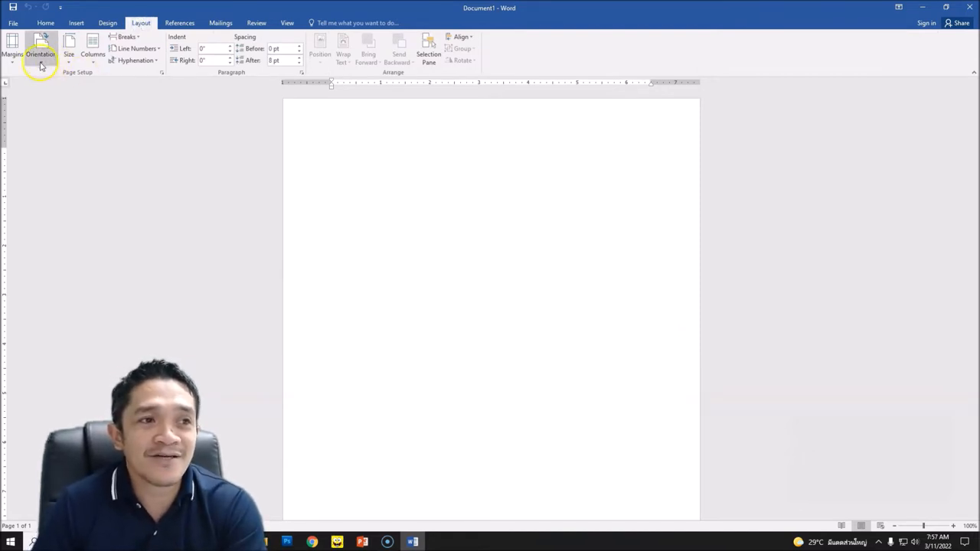
{"action": "left_click", "coordinate": [43, 46]}
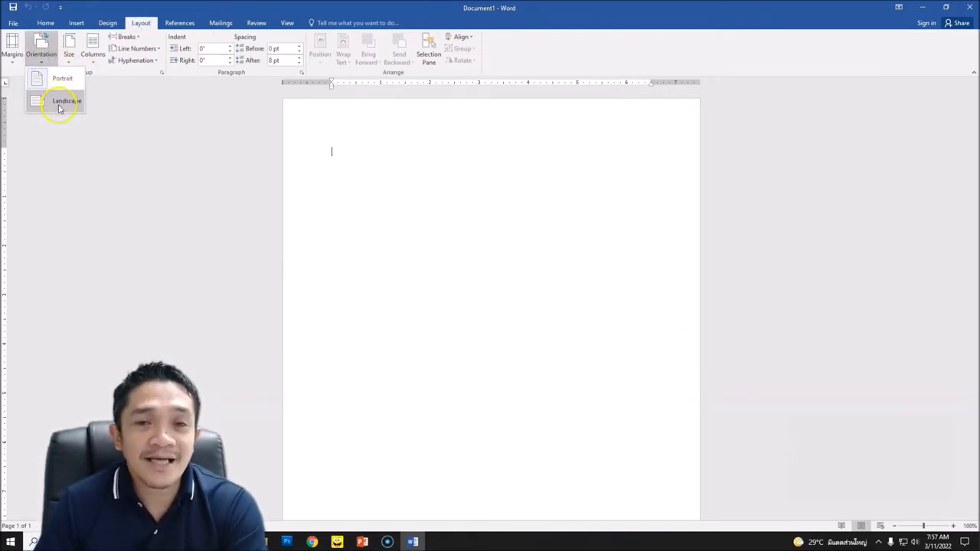
{"action": "left_click", "coordinate": [59, 101]}
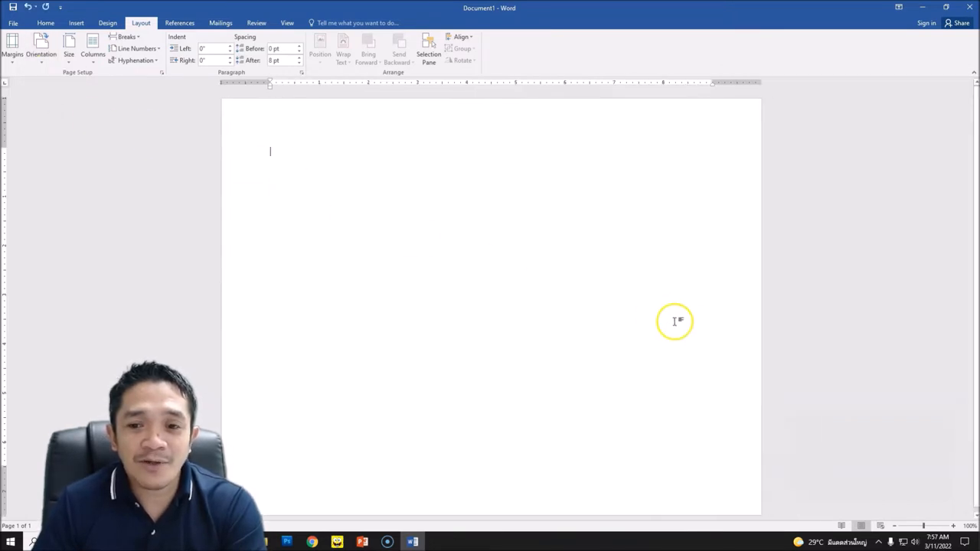
{"action": "mouse_move", "coordinate": [683, 359]}
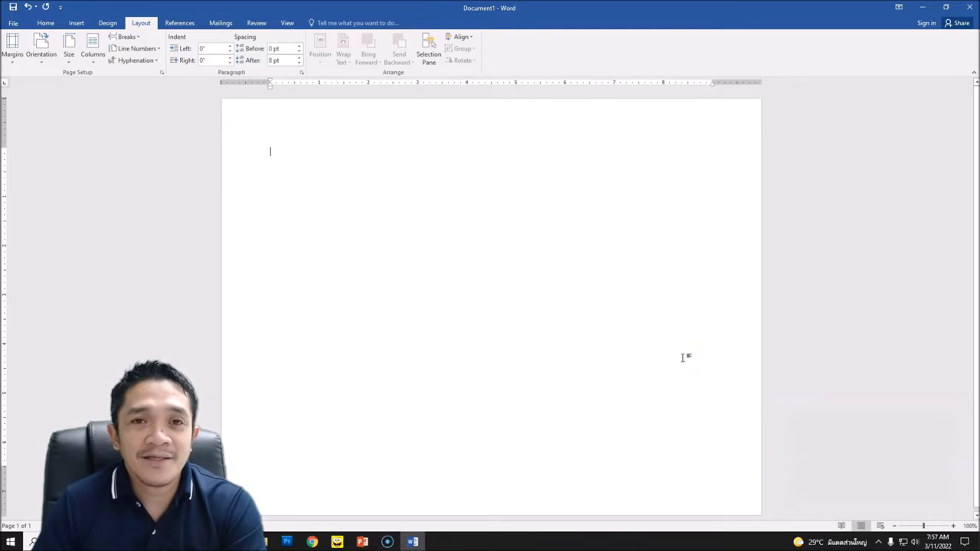
{"action": "mouse_move", "coordinate": [43, 58]}
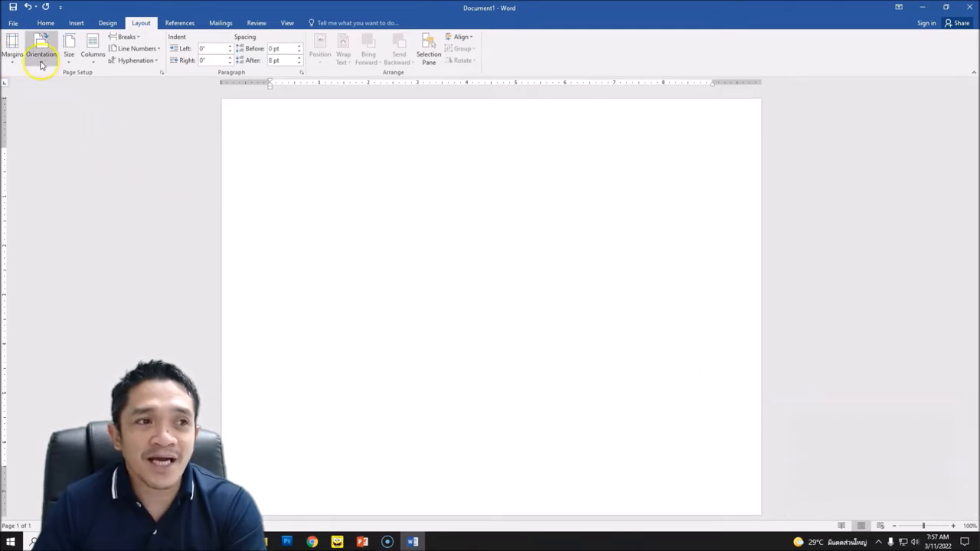
{"action": "left_click", "coordinate": [70, 47]}
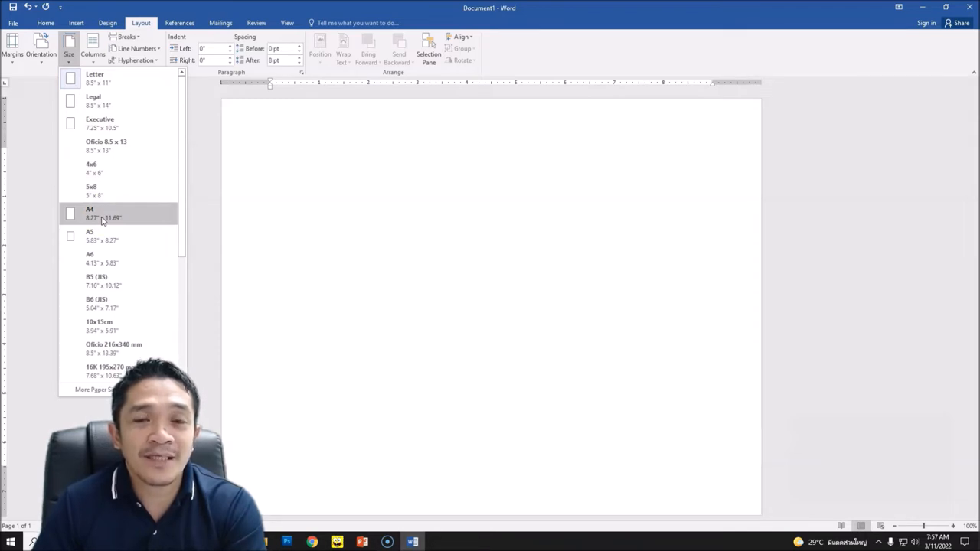
{"action": "left_click", "coordinate": [90, 214]}
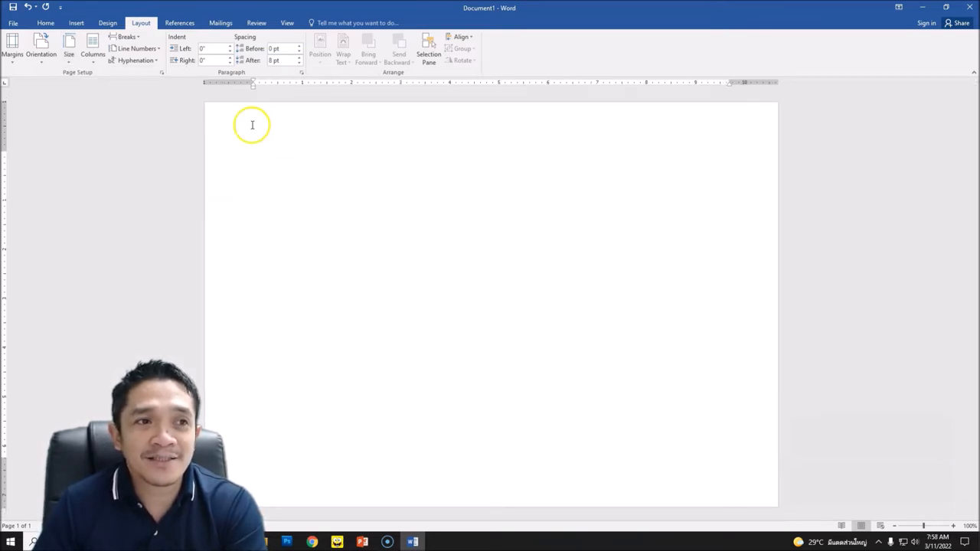
Step: Draw a tall blue rectangle shape in the middle of the page
{"action": "left_click", "coordinate": [81, 25]}
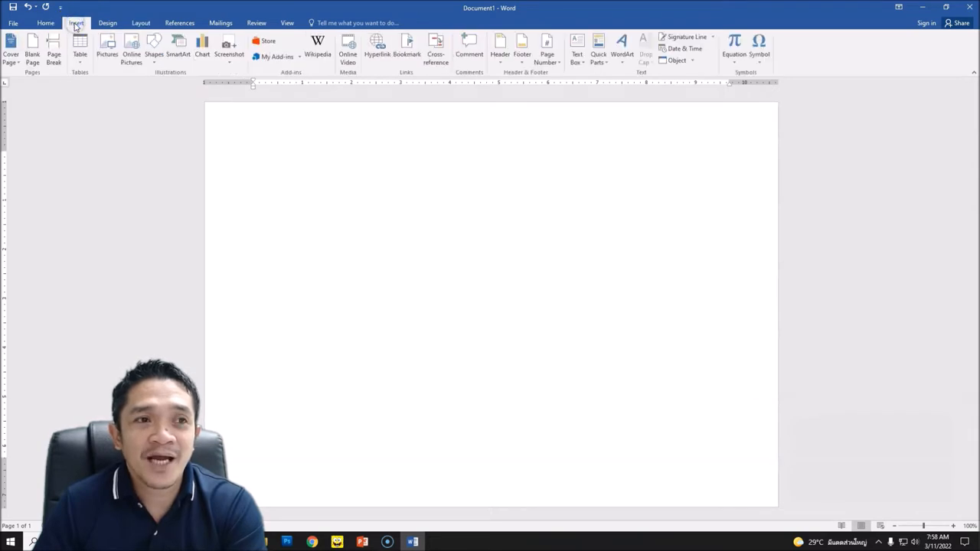
{"action": "left_click", "coordinate": [156, 48]}
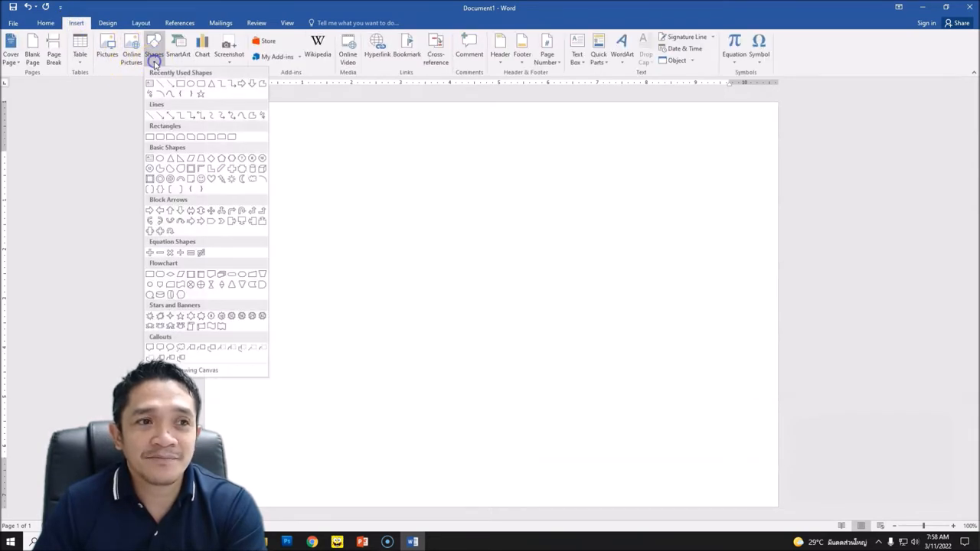
{"action": "mouse_move", "coordinate": [182, 82]}
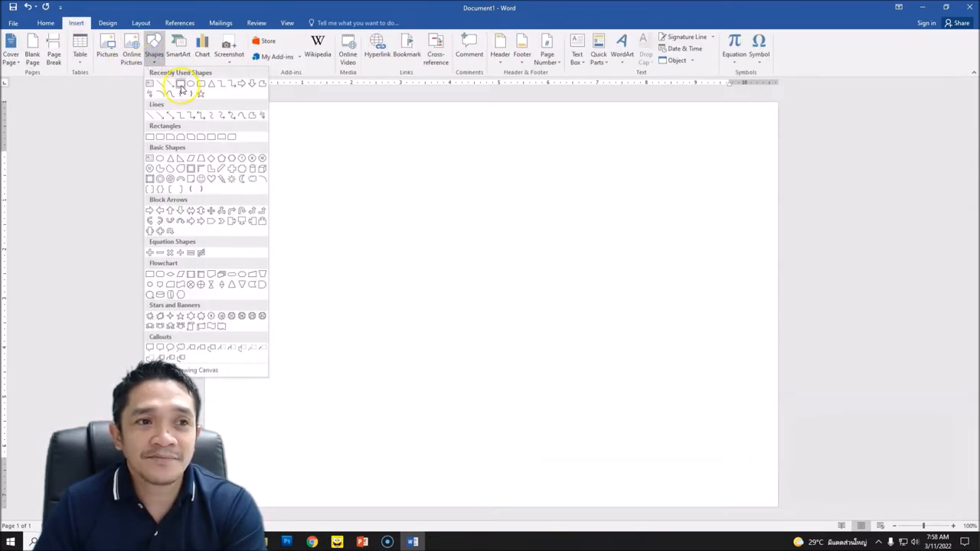
{"action": "left_click", "coordinate": [180, 83]}
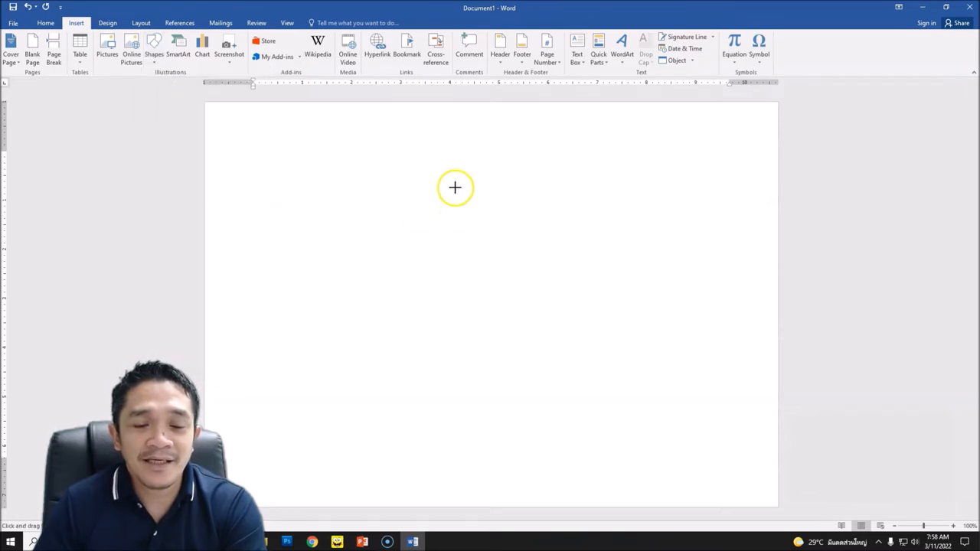
{"action": "left_click_drag", "start_coordinate": [455, 188], "coordinate": [551, 444]}
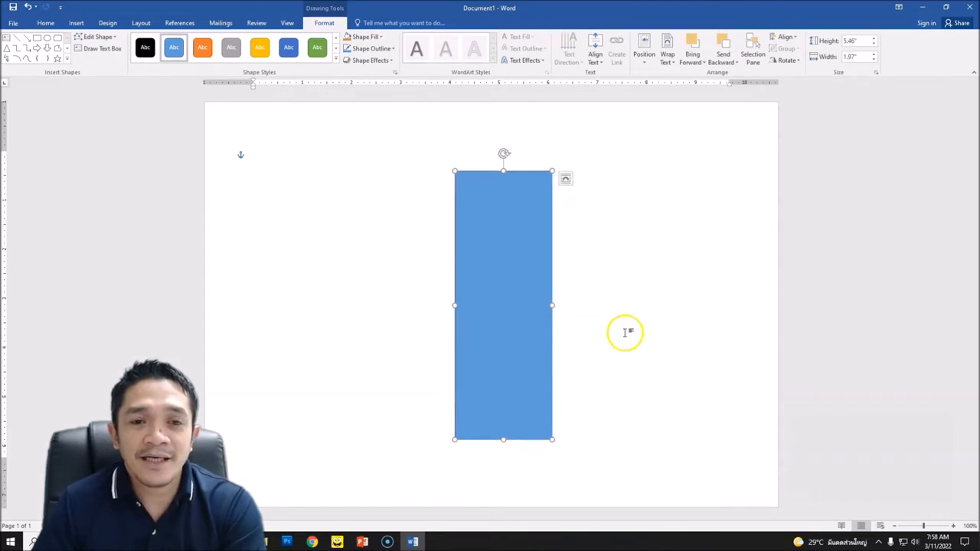
{"action": "mouse_move", "coordinate": [503, 248]}
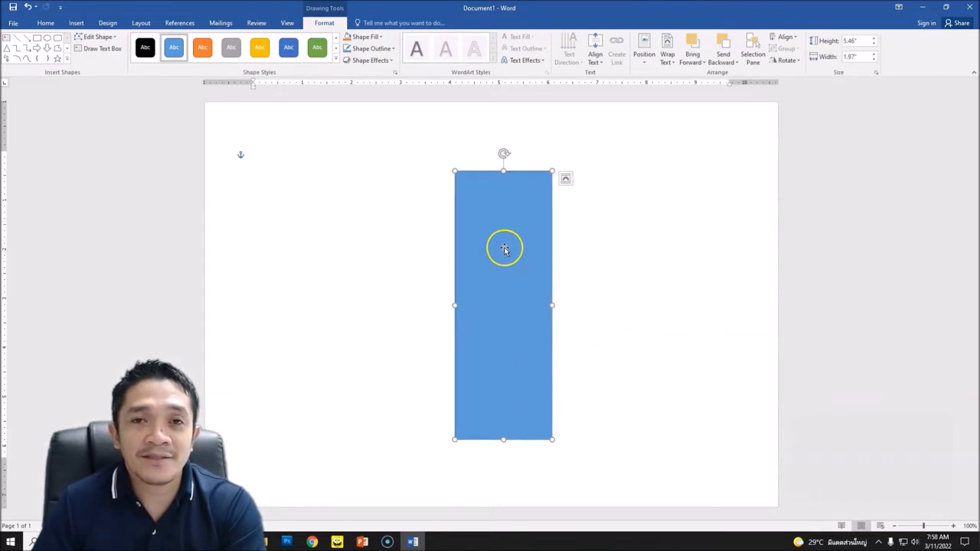
{"action": "mouse_move", "coordinate": [513, 205]}
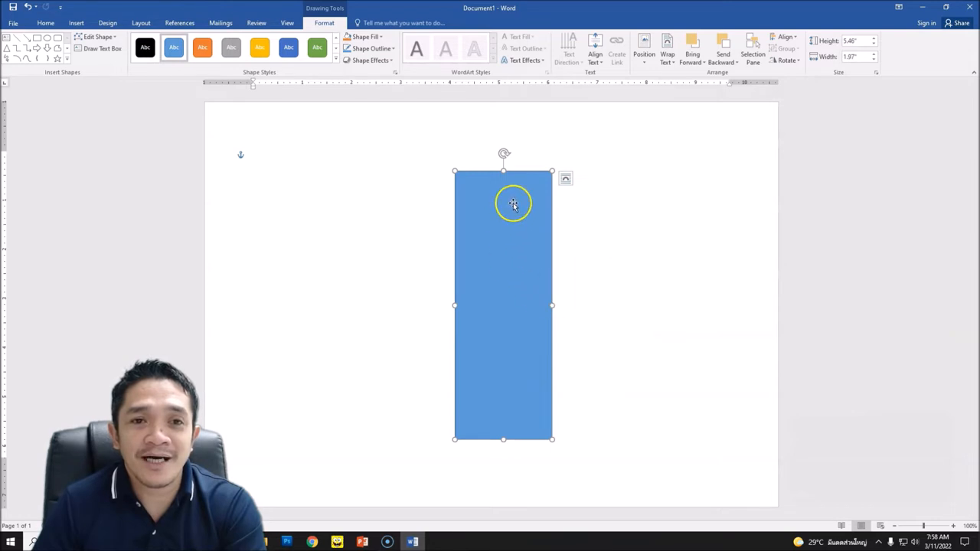
Step: Check the paste options on the page and select the blue rectangle for copying
{"action": "right_click", "coordinate": [513, 202]}
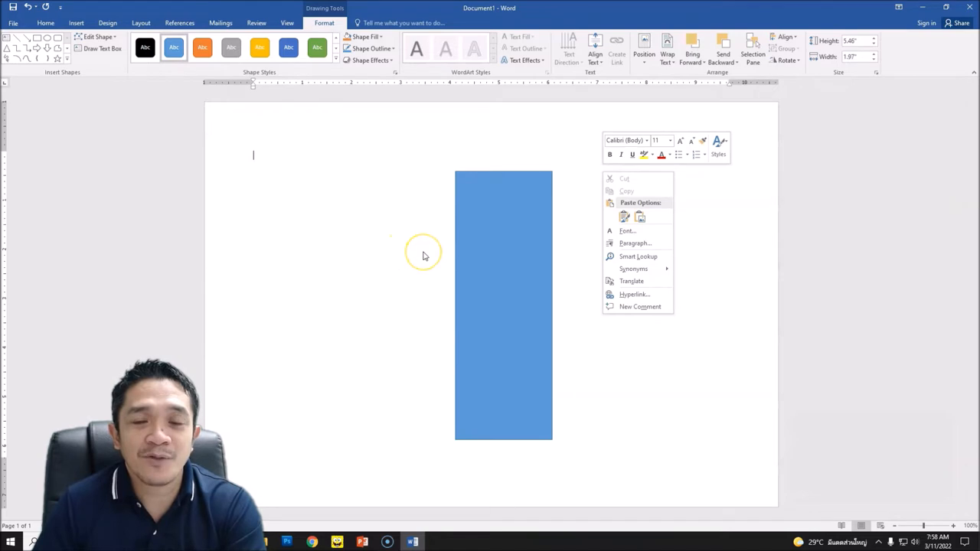
{"action": "left_click", "coordinate": [524, 254]}
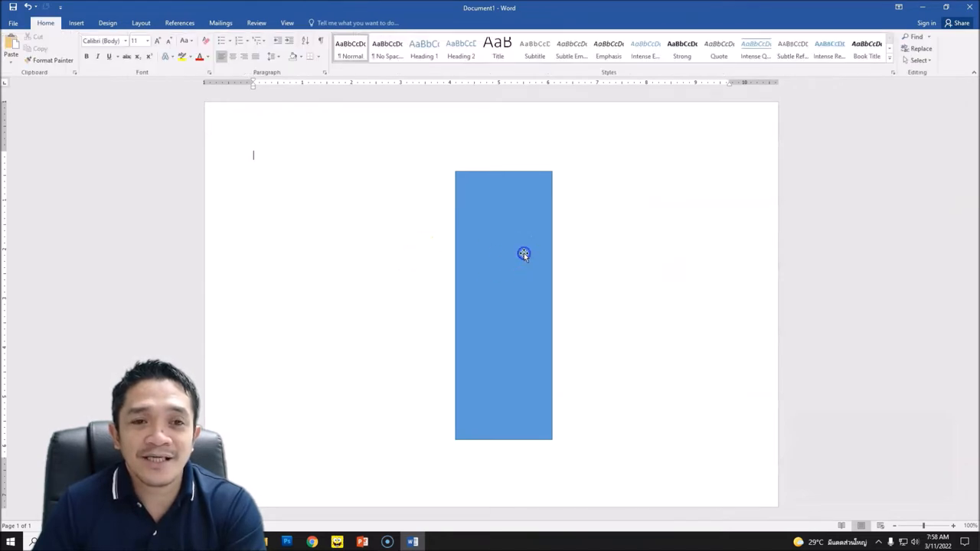
{"action": "left_click", "coordinate": [523, 255]}
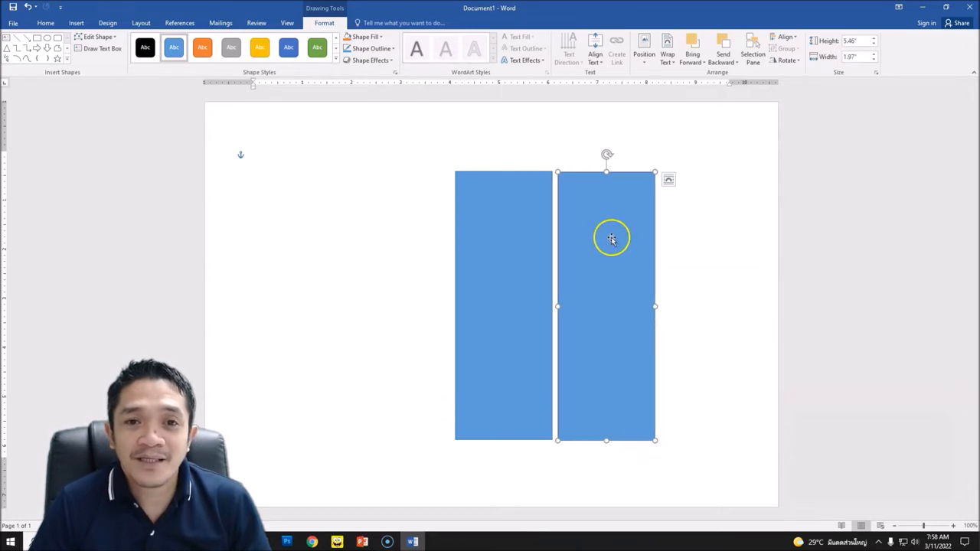
{"action": "mouse_move", "coordinate": [606, 167]}
{"action": "type", "text": "4.8"}
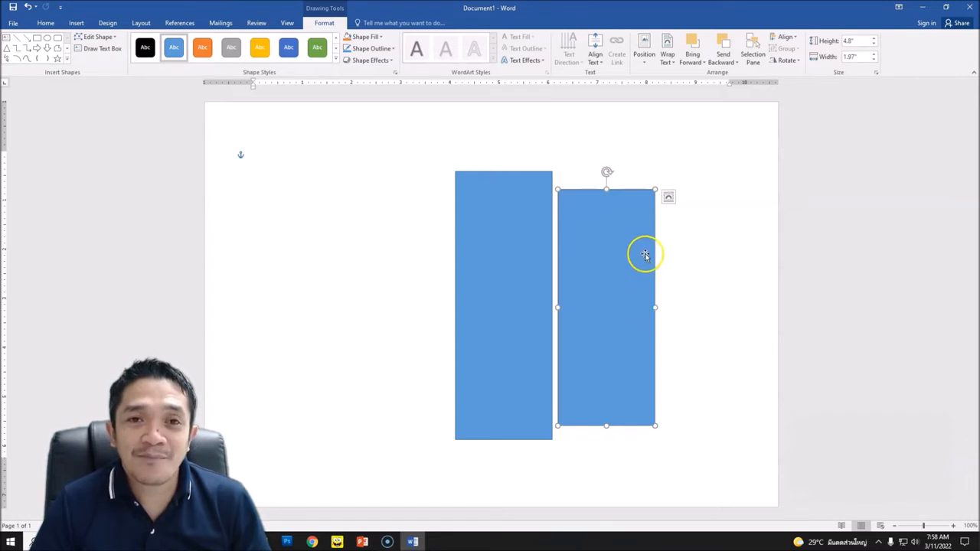
{"action": "mouse_move", "coordinate": [622, 276]}
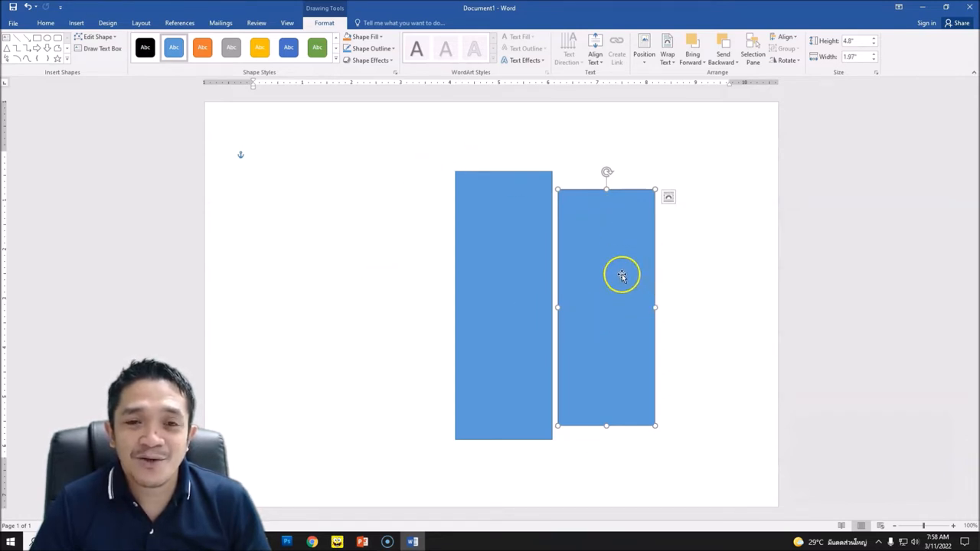
Step: Copy and paste the rectangle, placing copies beside it until four panels stand in a row
{"action": "right_click", "coordinate": [622, 276]}
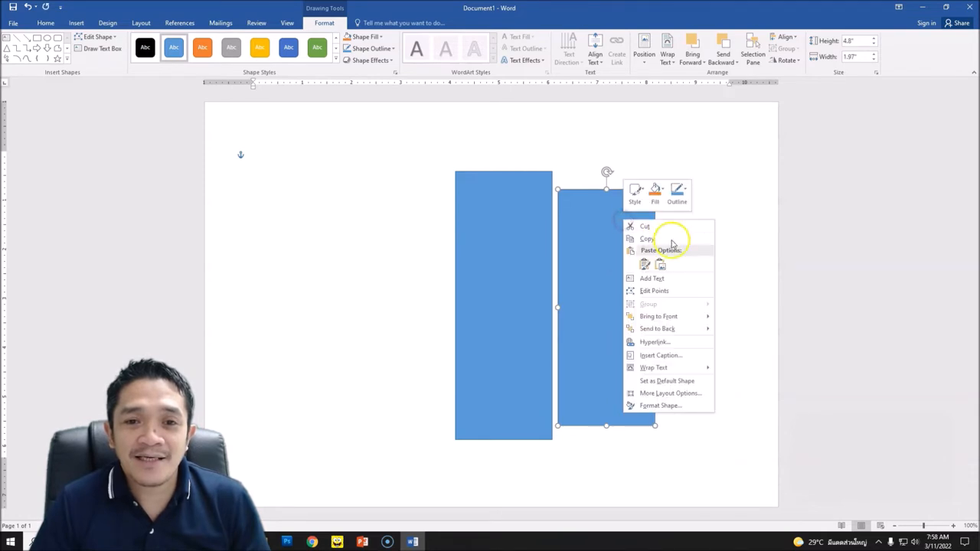
{"action": "left_click", "coordinate": [667, 252]}
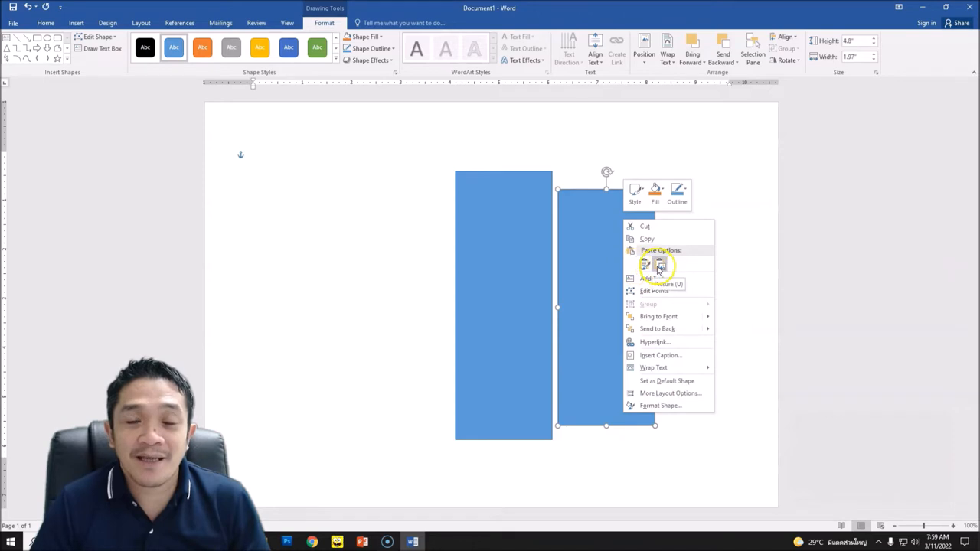
{"action": "left_click", "coordinate": [644, 263]}
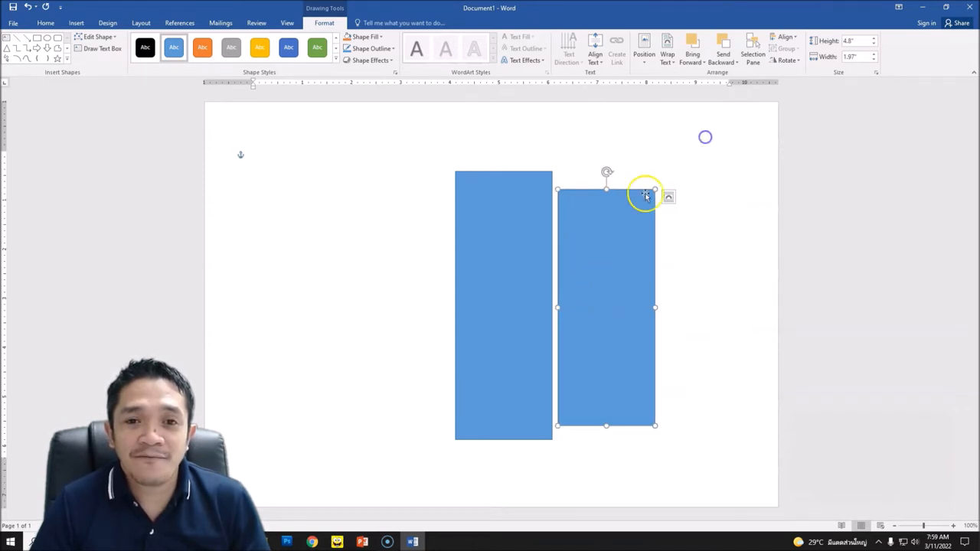
{"action": "mouse_move", "coordinate": [609, 238]}
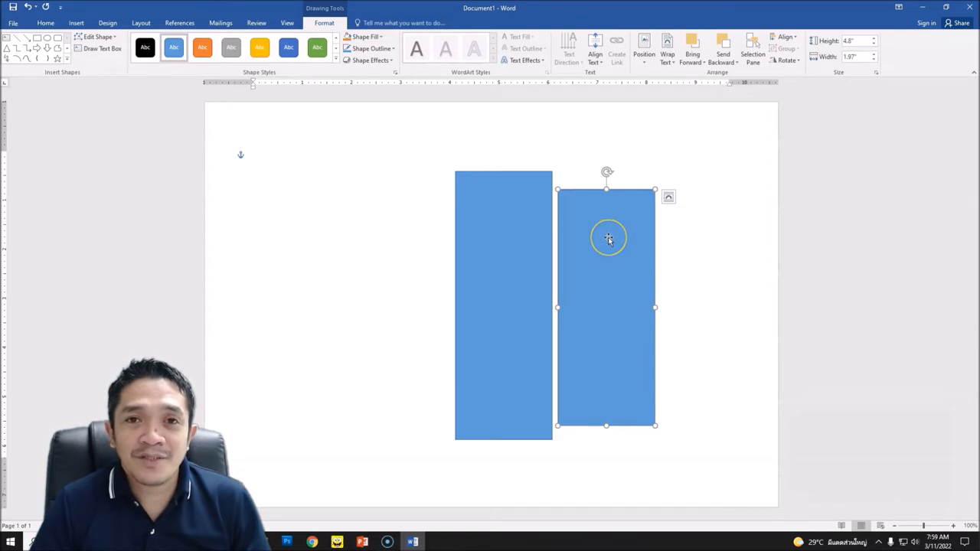
{"action": "mouse_move", "coordinate": [680, 248]}
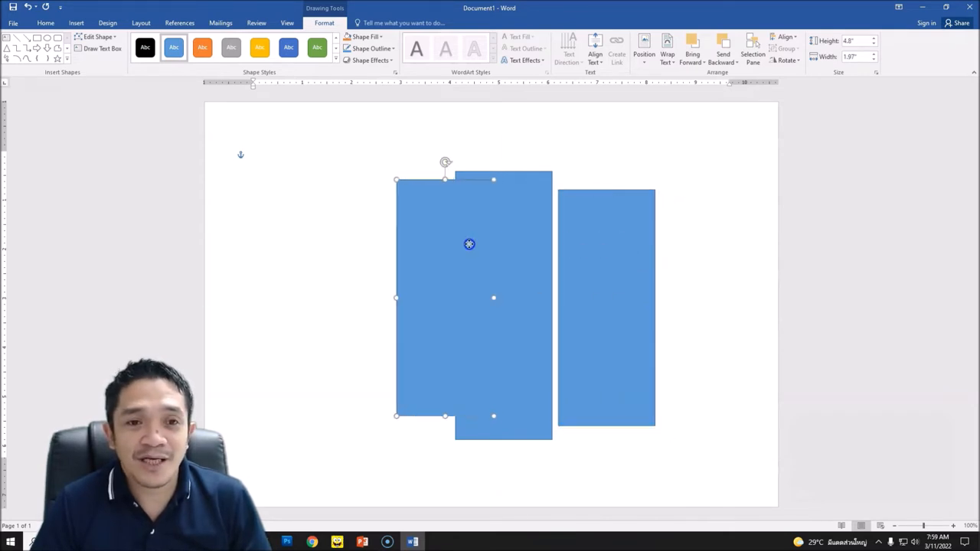
{"action": "left_click_drag", "start_coordinate": [468, 243], "coordinate": [427, 257]}
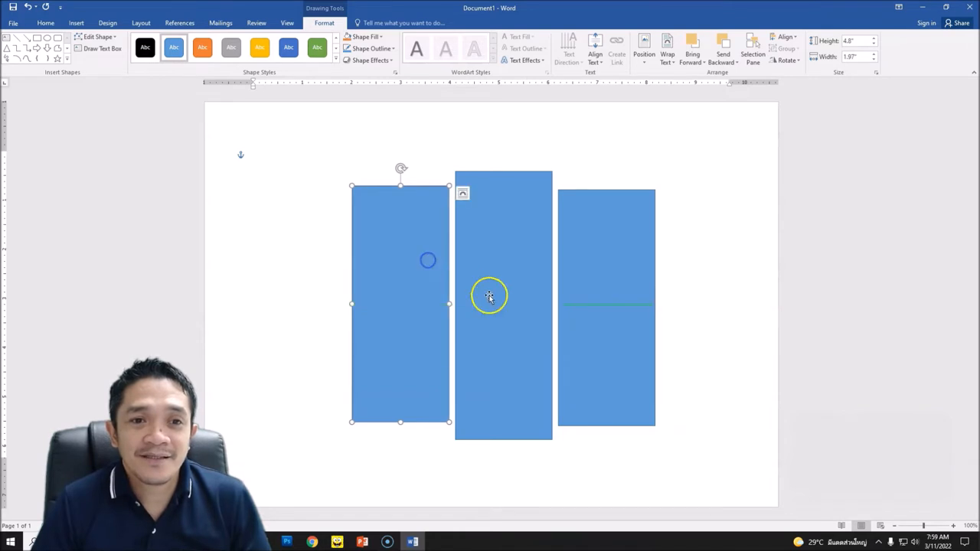
{"action": "left_click", "coordinate": [627, 264]}
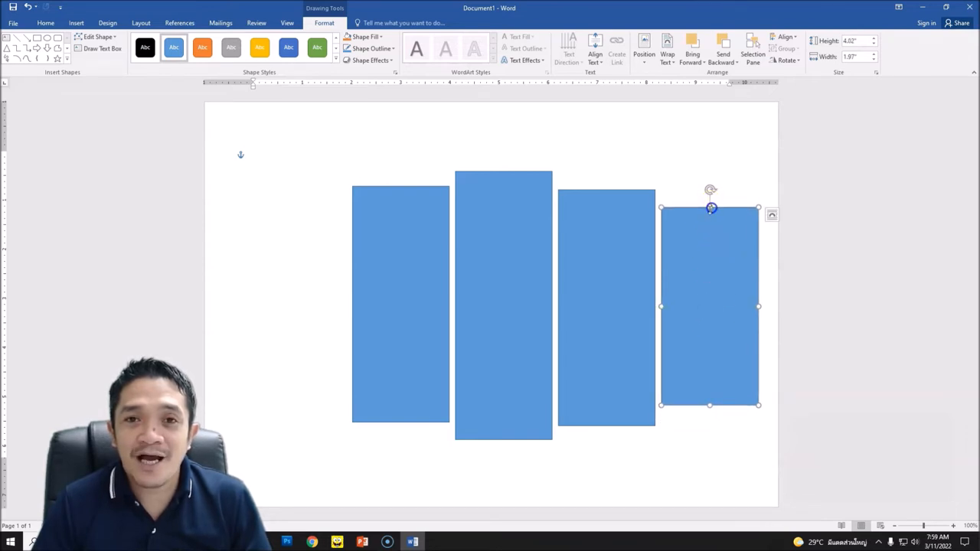
{"action": "mouse_move", "coordinate": [713, 215]}
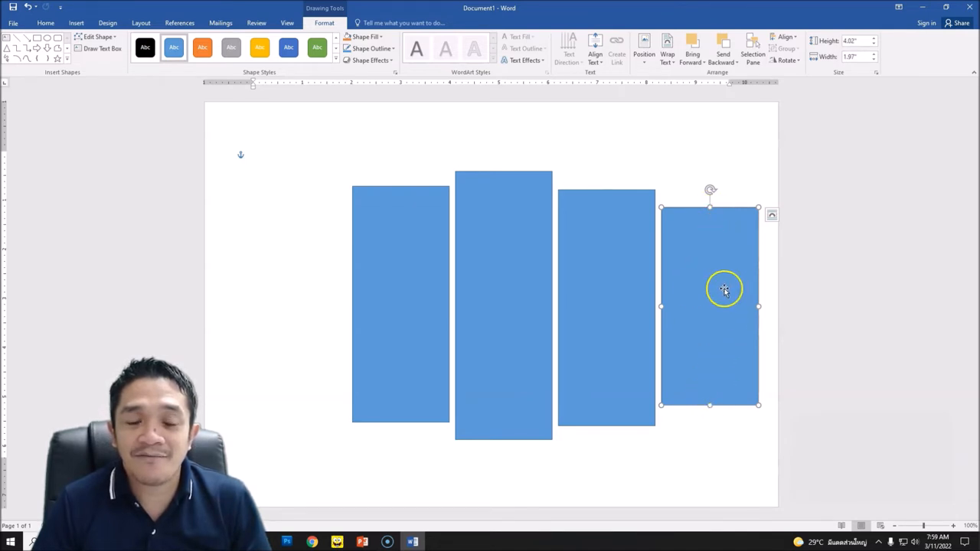
{"action": "mouse_move", "coordinate": [497, 188]}
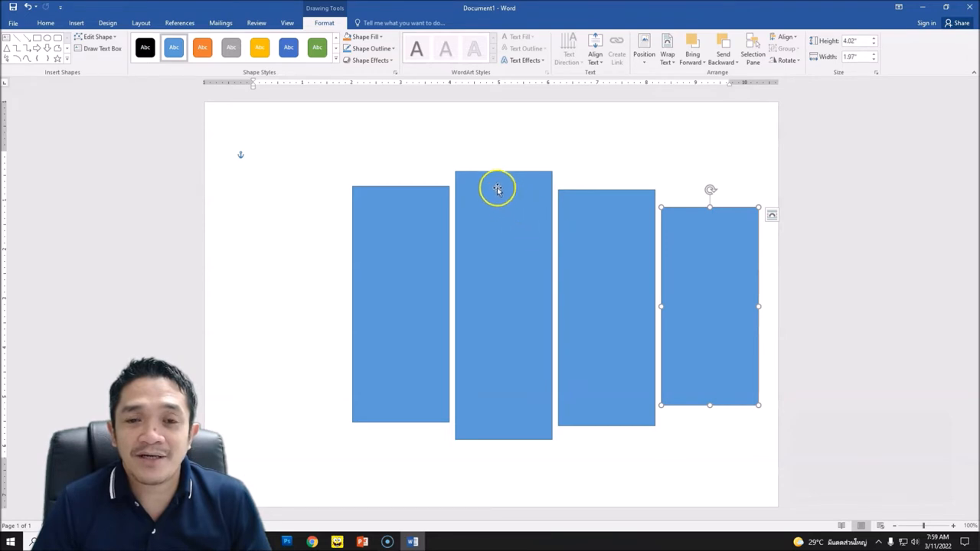
{"action": "mouse_move", "coordinate": [734, 291]}
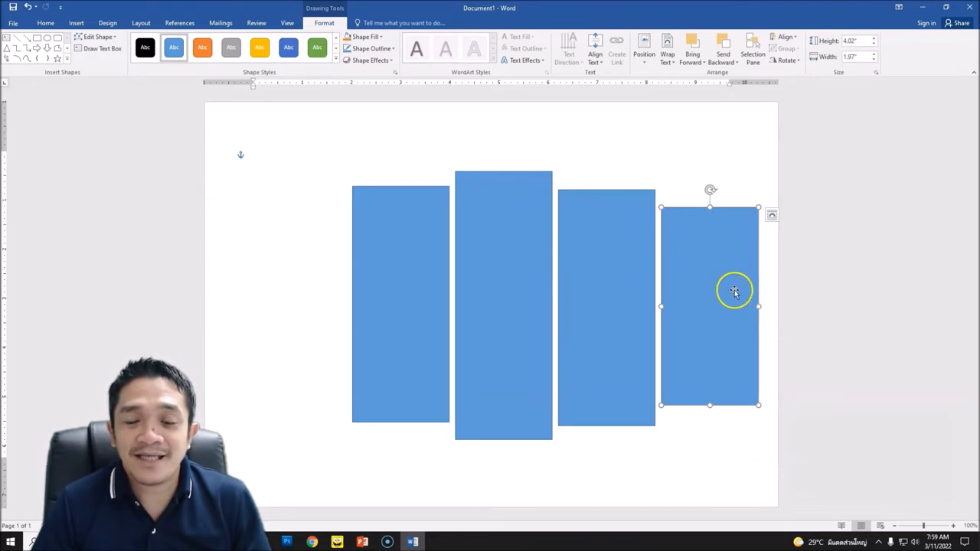
{"action": "mouse_move", "coordinate": [717, 327]}
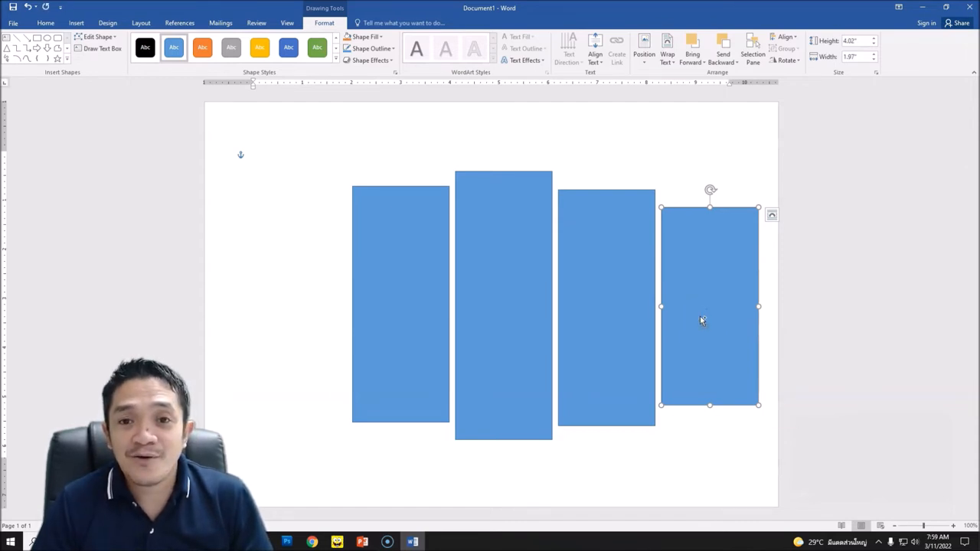
Step: Drag a fifth pasted rectangle to the far left end of the row
{"action": "left_click_drag", "start_coordinate": [708, 306], "coordinate": [299, 303]}
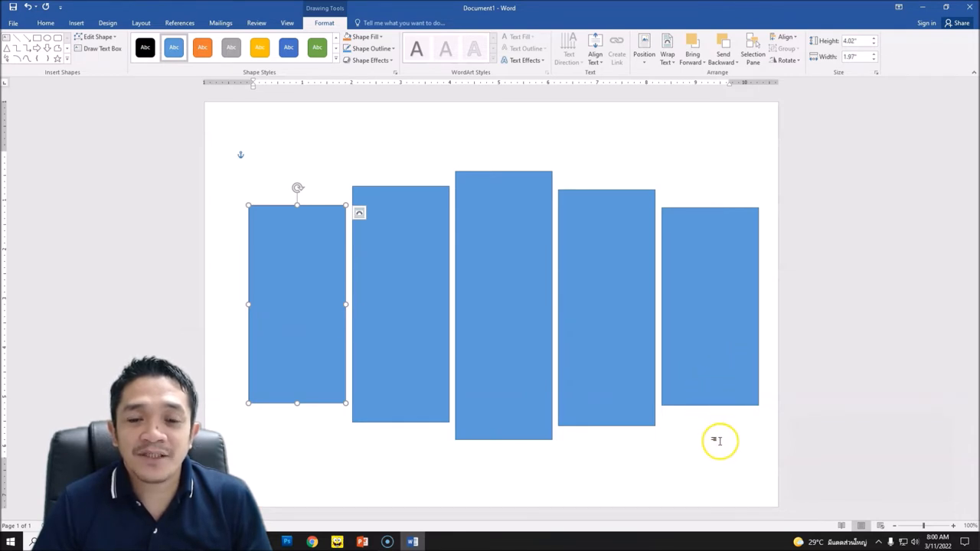
Step: Group all five selected rectangles into one object and nudge the group toward the page center
{"action": "left_click", "coordinate": [709, 303]}
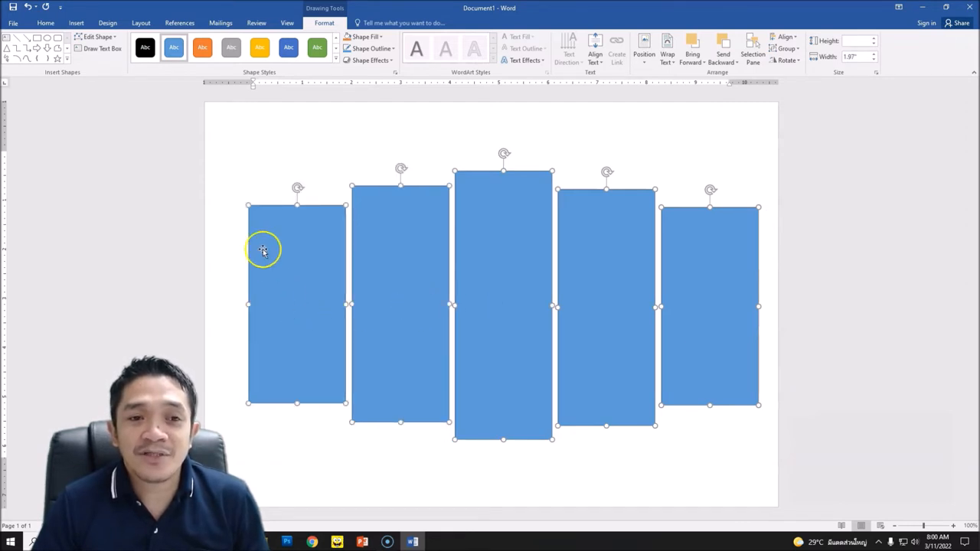
{"action": "mouse_move", "coordinate": [340, 352]}
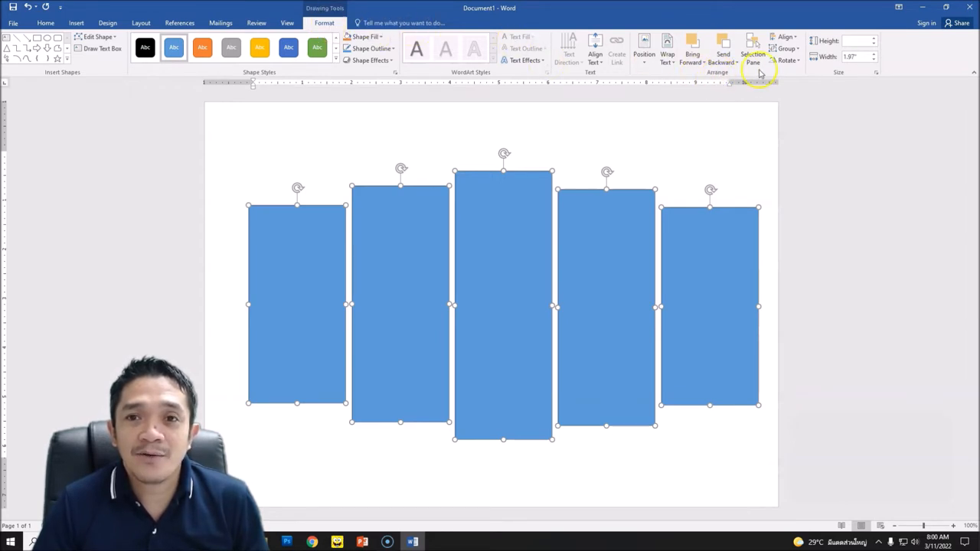
{"action": "left_click", "coordinate": [787, 47]}
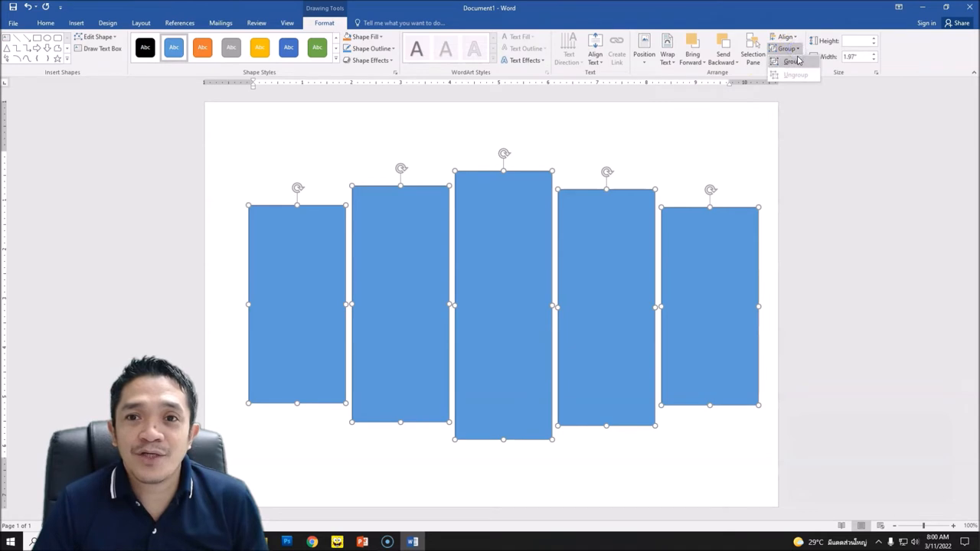
{"action": "mouse_move", "coordinate": [798, 60]}
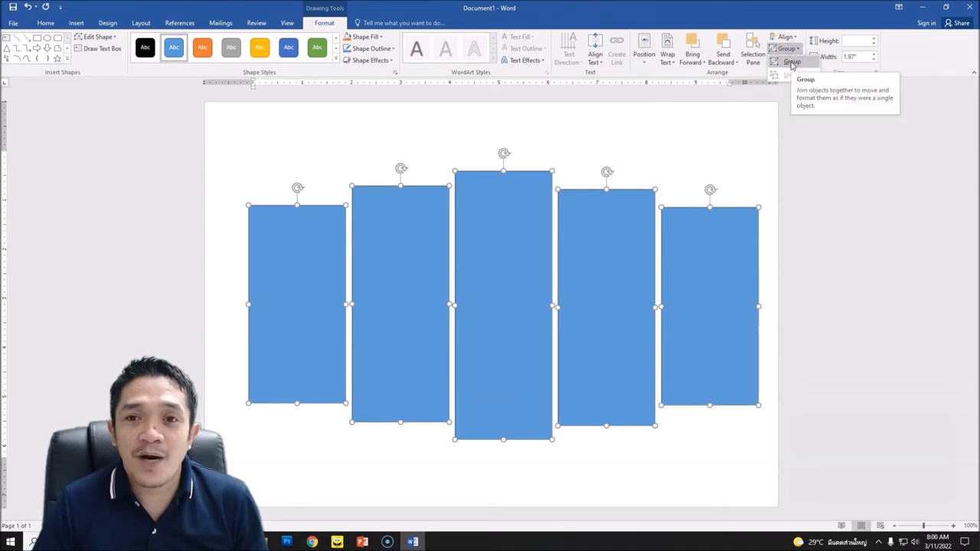
{"action": "left_click", "coordinate": [790, 61]}
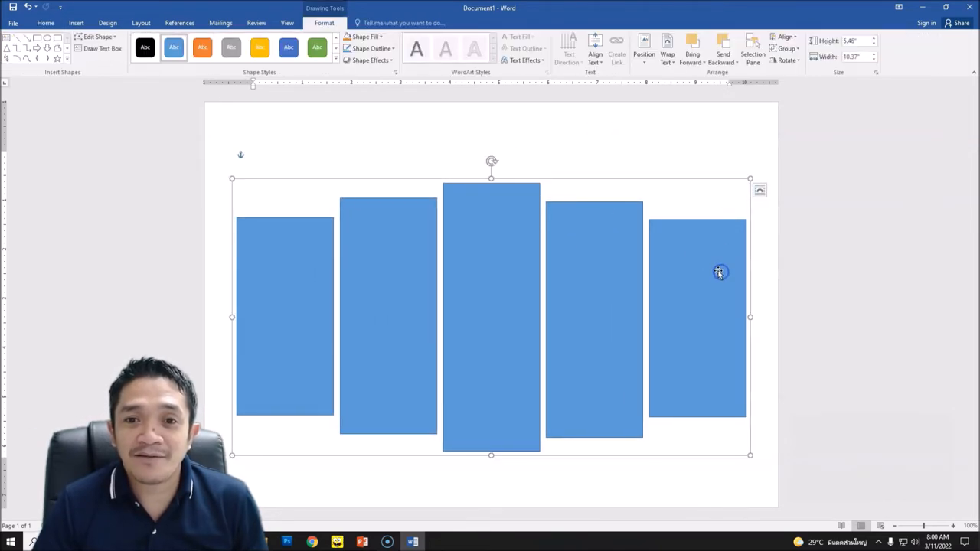
{"action": "mouse_move", "coordinate": [540, 182]}
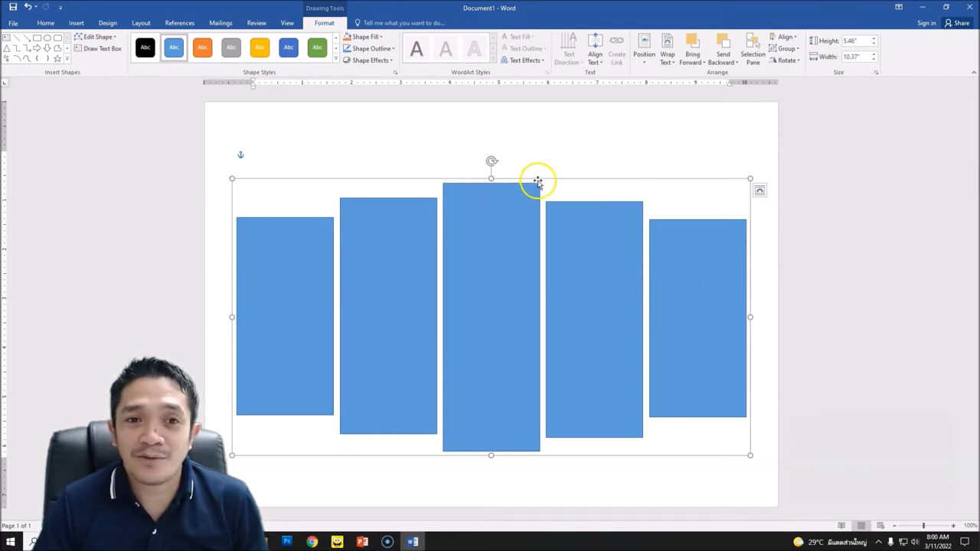
{"action": "left_click_drag", "start_coordinate": [539, 181], "coordinate": [546, 165]}
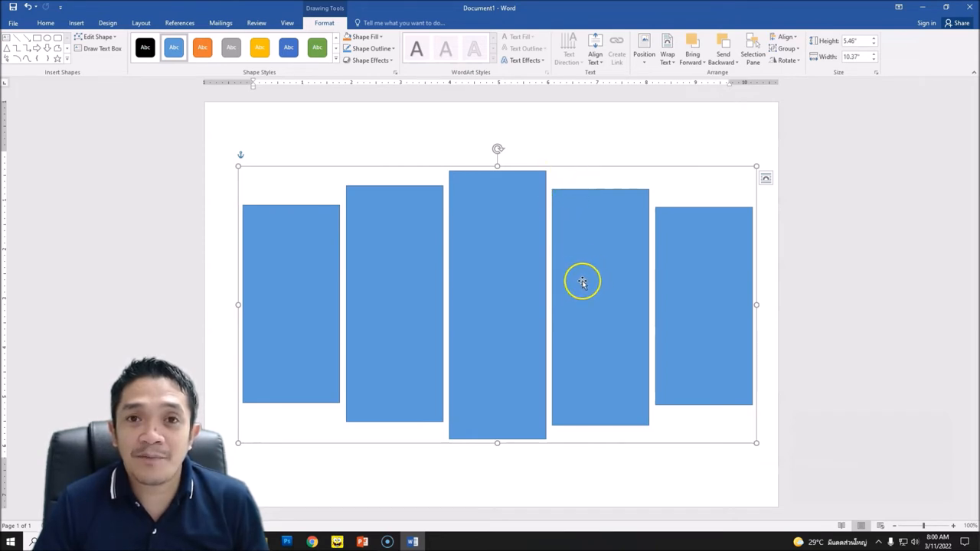
{"action": "mouse_move", "coordinate": [554, 202]}
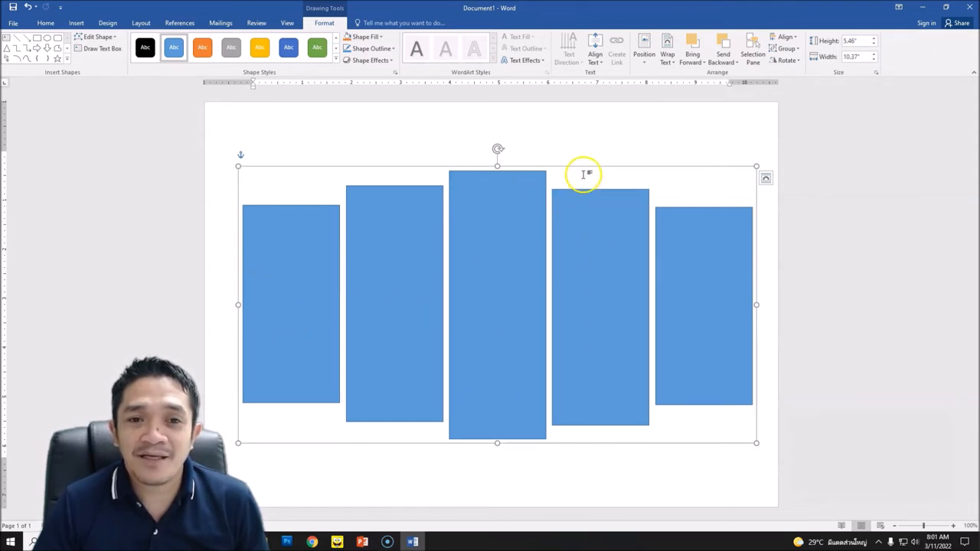
Step: Choose Picture from the group's Shape Fill to reach the Insert Pictures dialog
{"action": "right_click", "coordinate": [583, 175]}
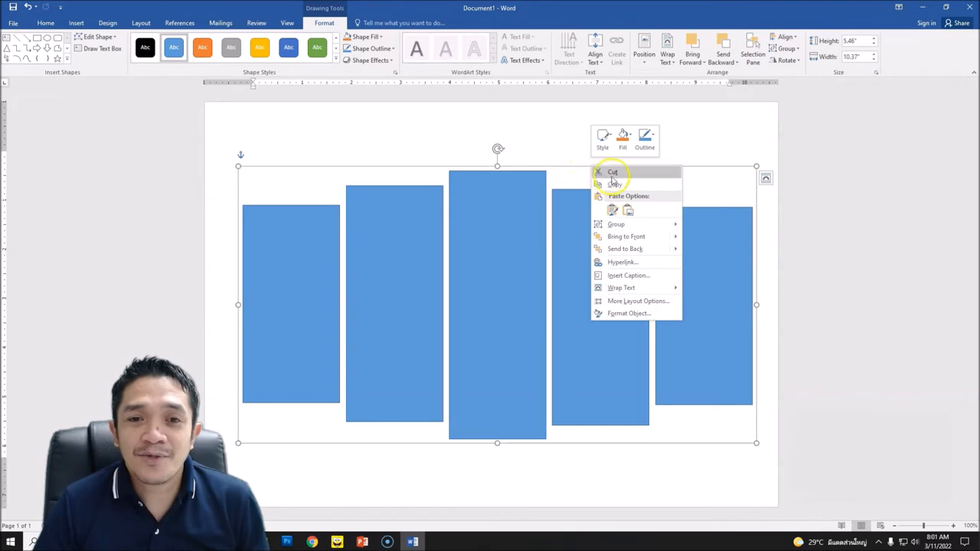
{"action": "mouse_move", "coordinate": [575, 168]}
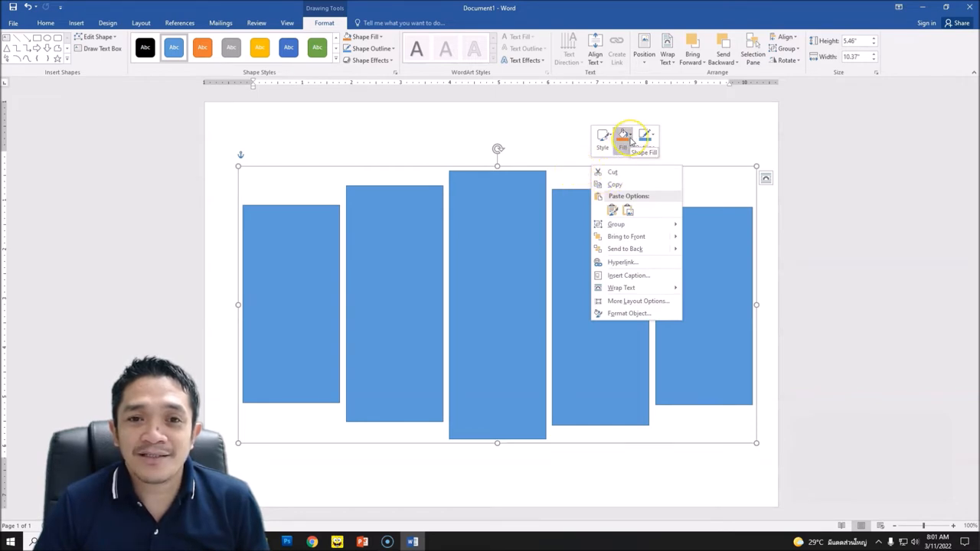
{"action": "left_click", "coordinate": [621, 138]}
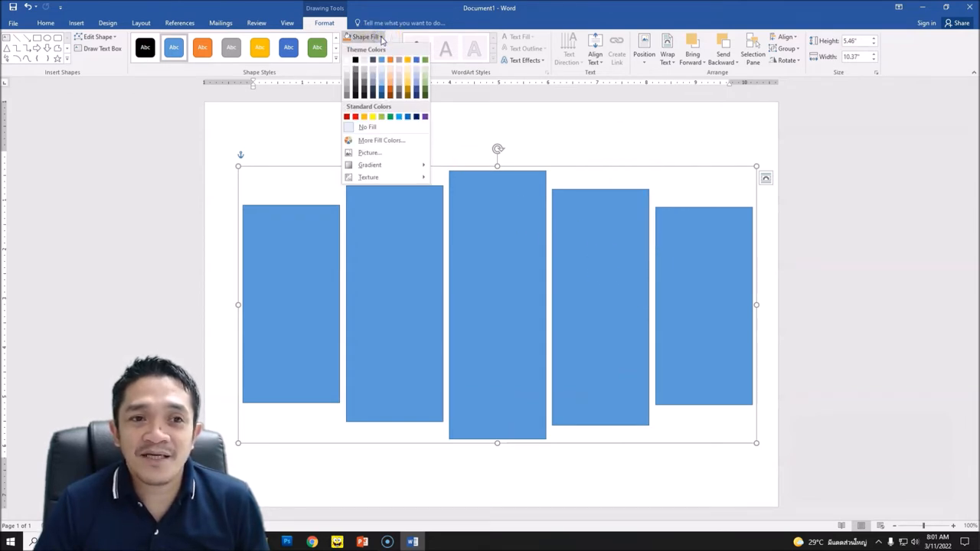
{"action": "mouse_move", "coordinate": [370, 153]}
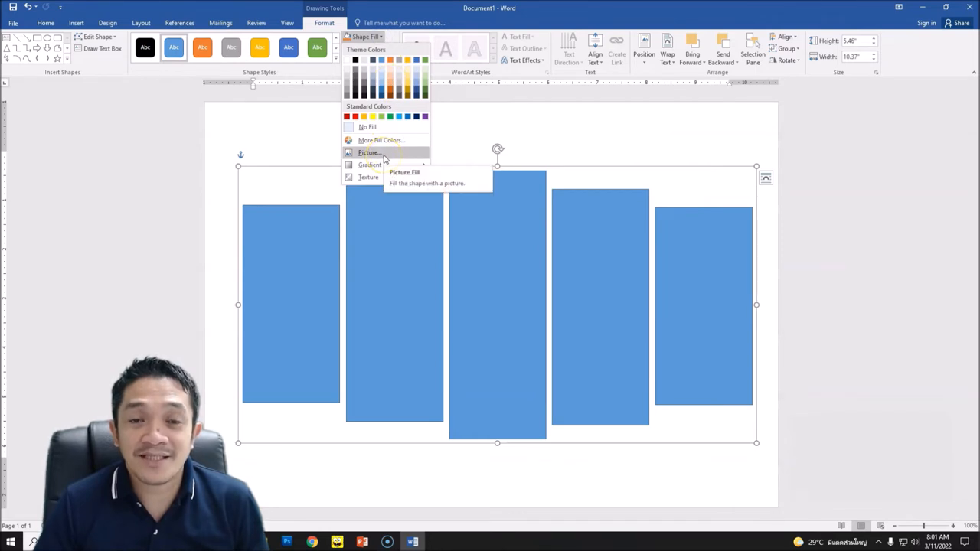
{"action": "left_click", "coordinate": [366, 151]}
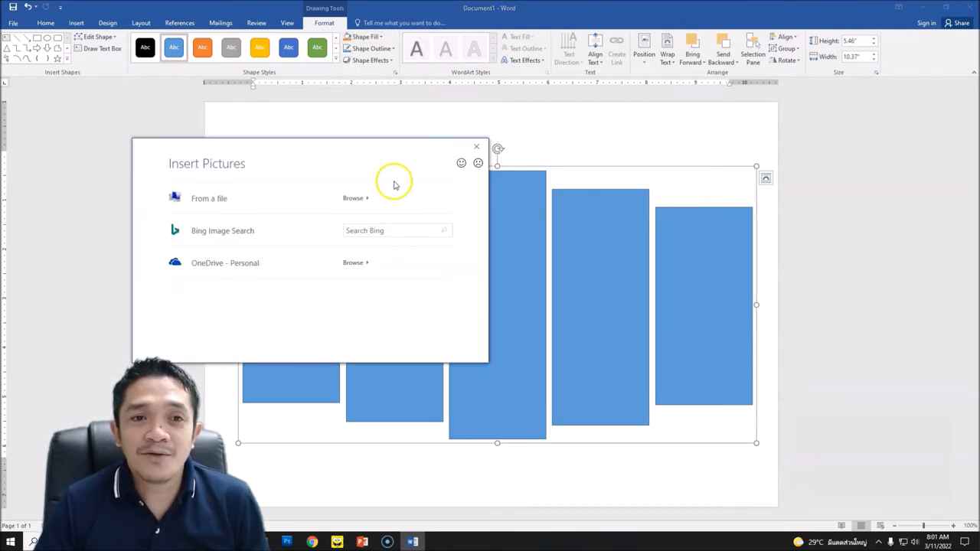
{"action": "mouse_move", "coordinate": [222, 208]}
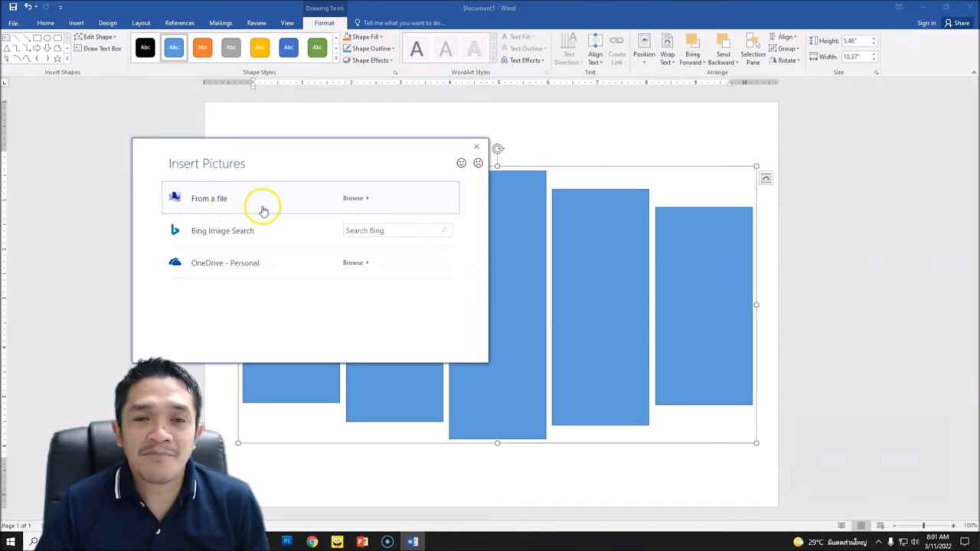
{"action": "mouse_move", "coordinate": [381, 202]}
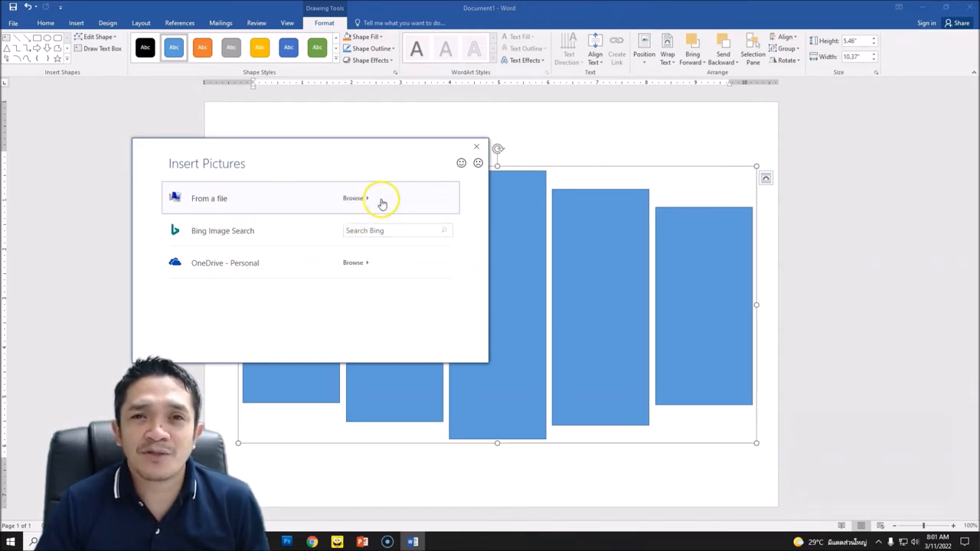
{"action": "mouse_move", "coordinate": [353, 199]}
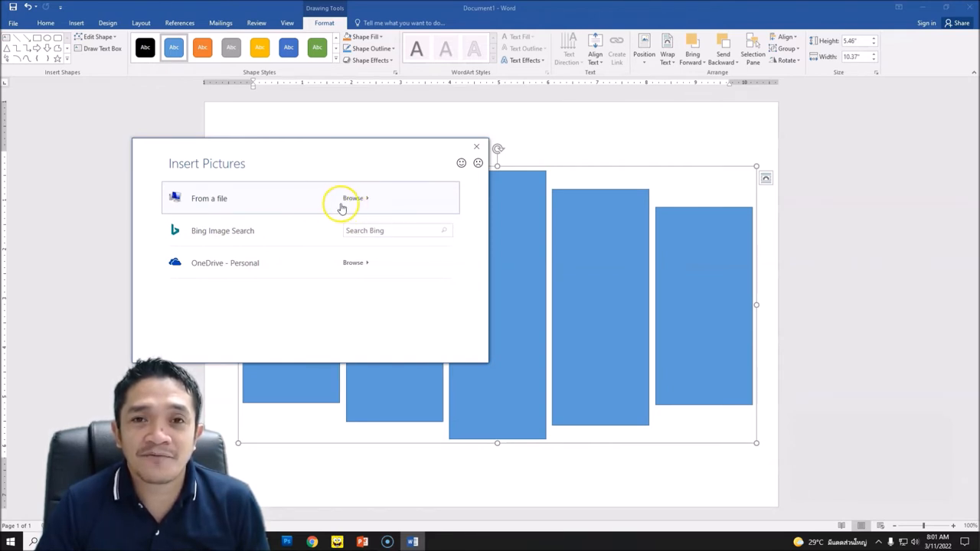
{"action": "mouse_move", "coordinate": [233, 233]}
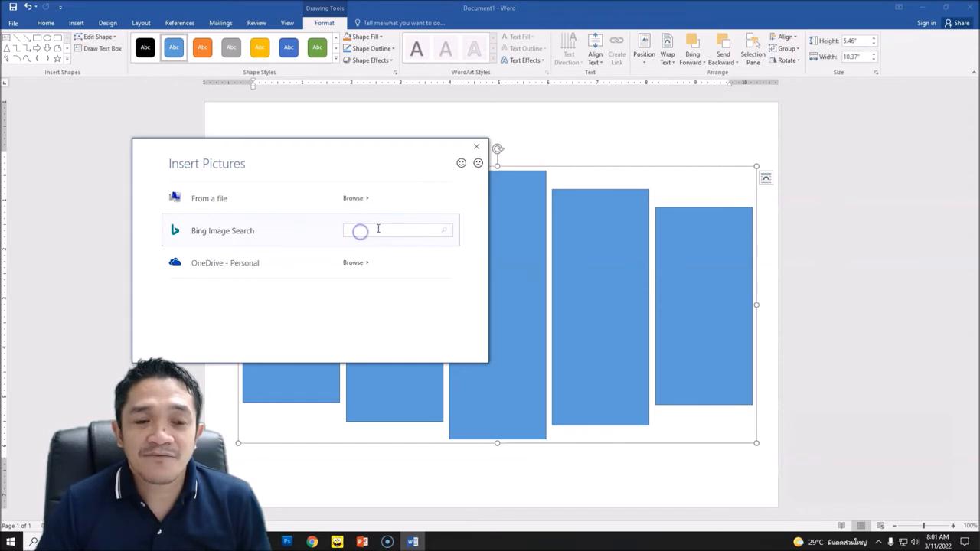
Step: Search Bing for 'city' and insert a skyline photo so it spans the five panels
{"action": "type", "text": "cit"}
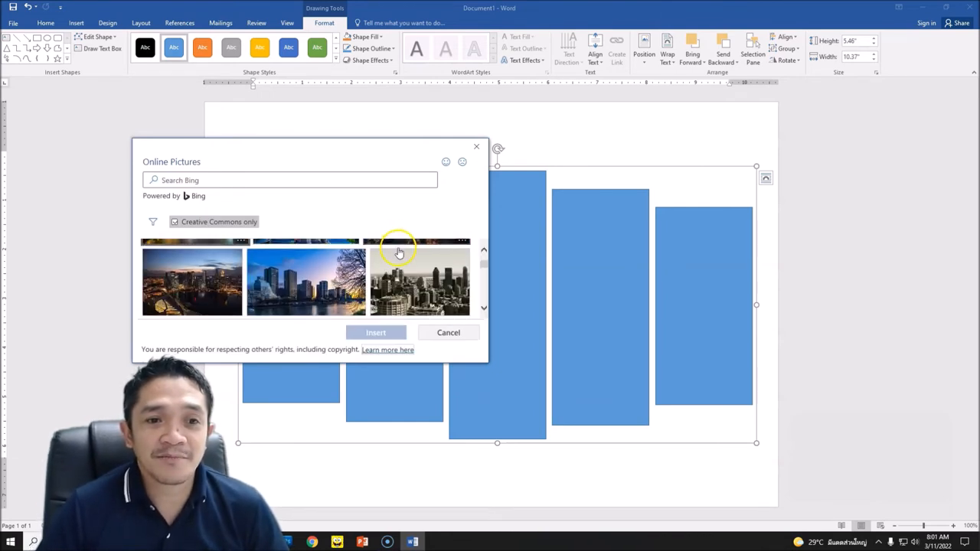
{"action": "scroll", "scroll_direction": "down", "scroll_amount": 3}
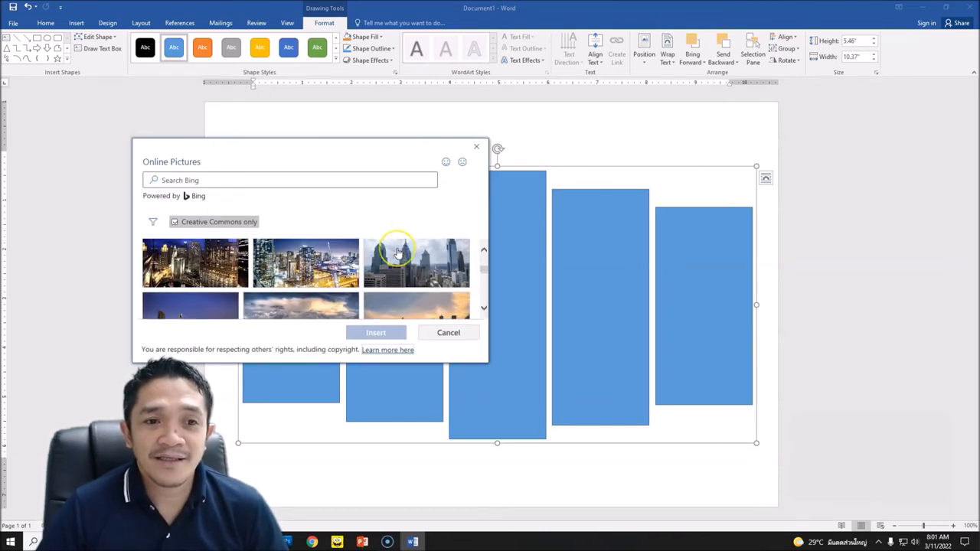
{"action": "scroll", "scroll_direction": "down", "scroll_amount": 3}
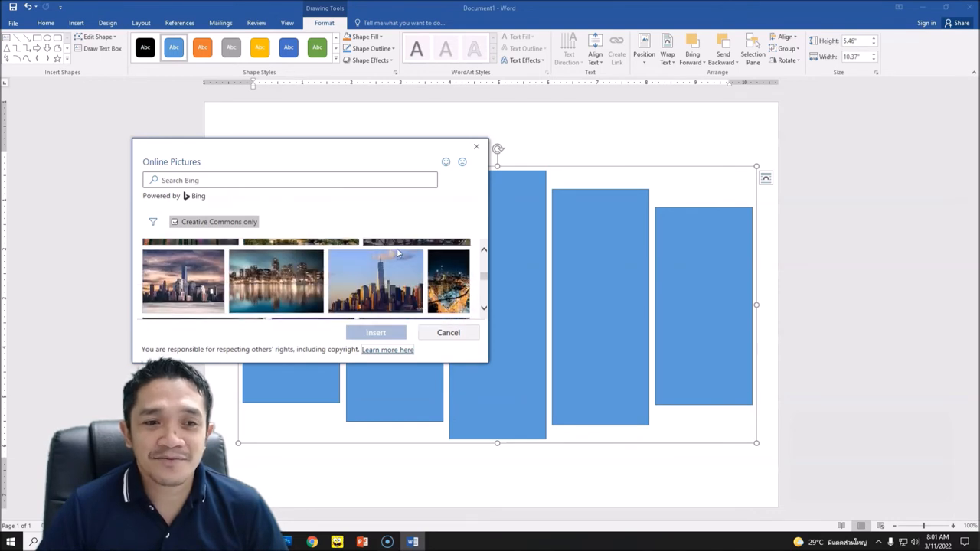
{"action": "scroll", "scroll_direction": "down", "scroll_amount": 3}
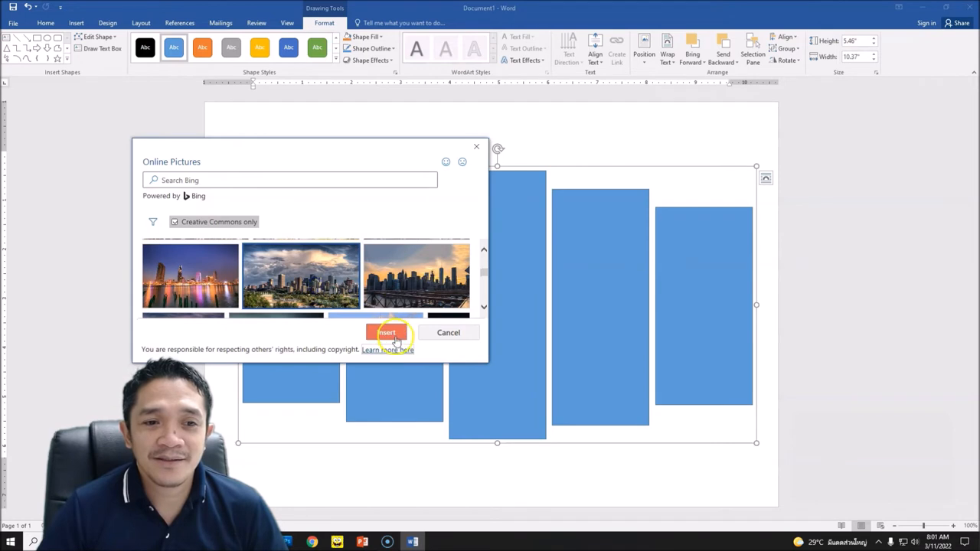
{"action": "left_click", "coordinate": [386, 332]}
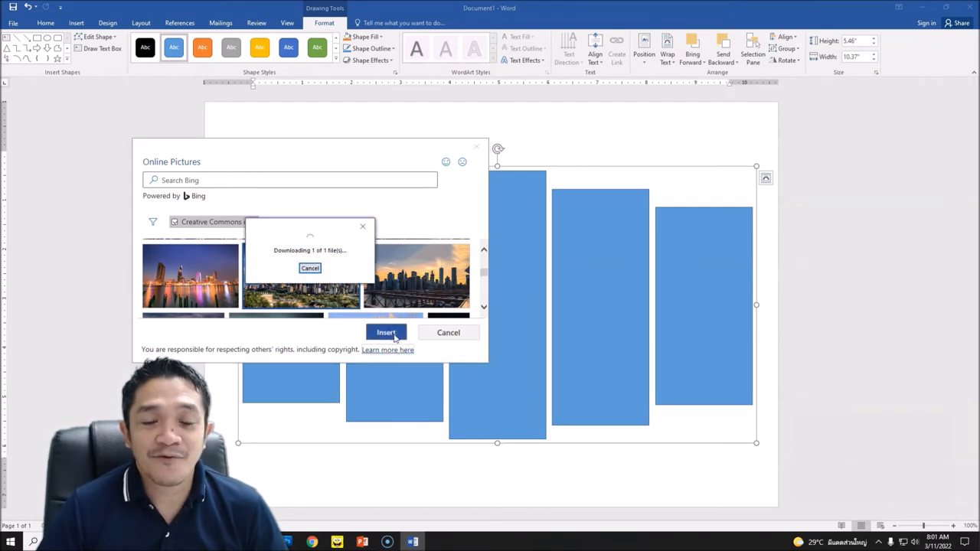
{"action": "left_click", "coordinate": [386, 333]}
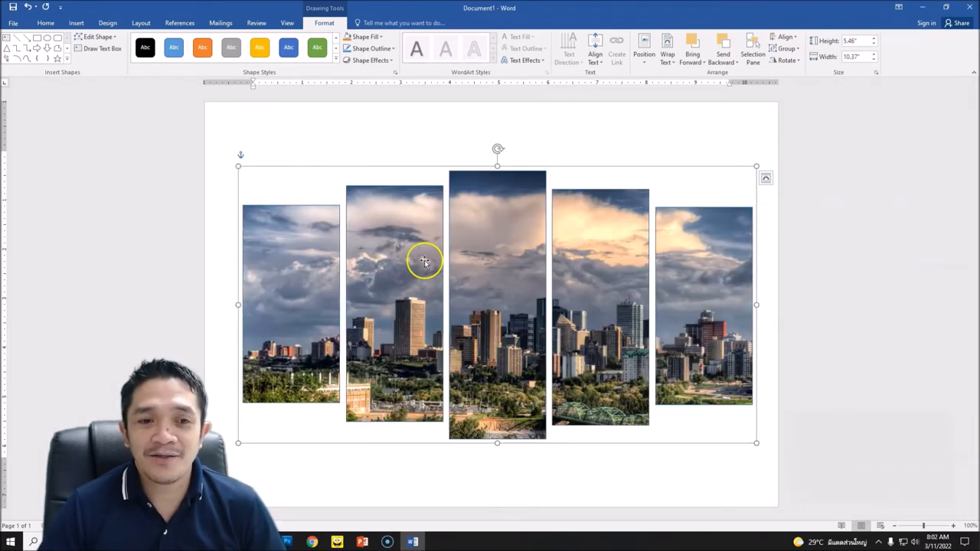
{"action": "mouse_move", "coordinate": [370, 272]}
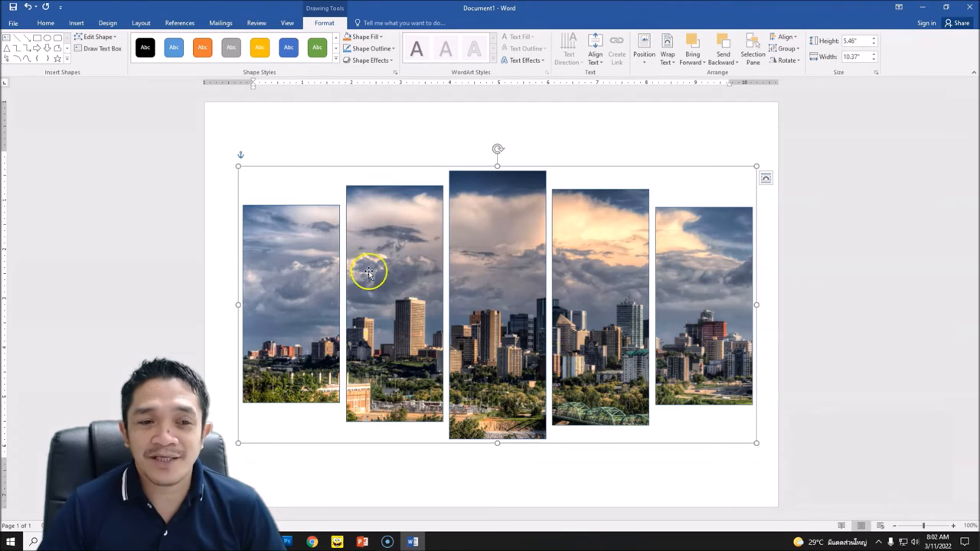
{"action": "mouse_move", "coordinate": [320, 305]}
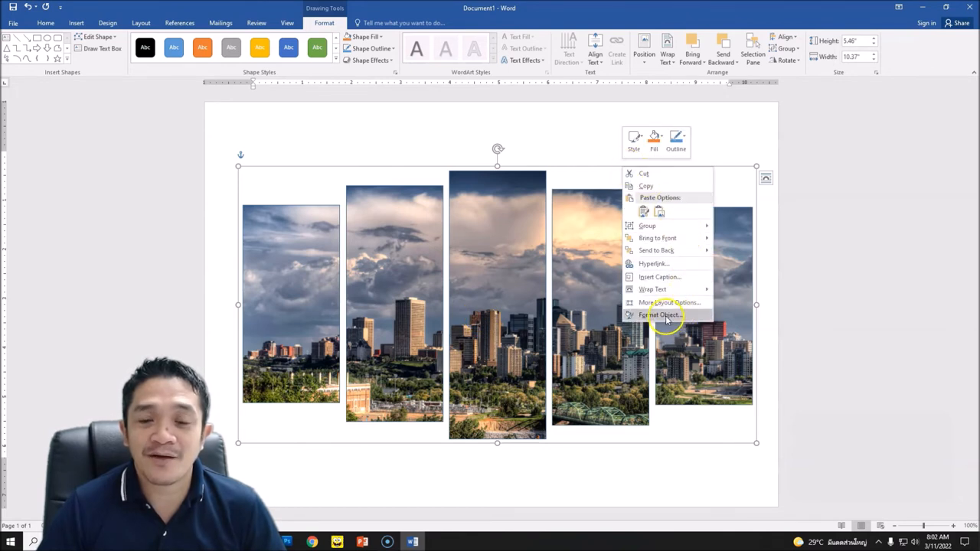
Step: In Format Object give the panels a solid black 4 pt outline and an outer drop shadow
{"action": "left_click", "coordinate": [660, 315]}
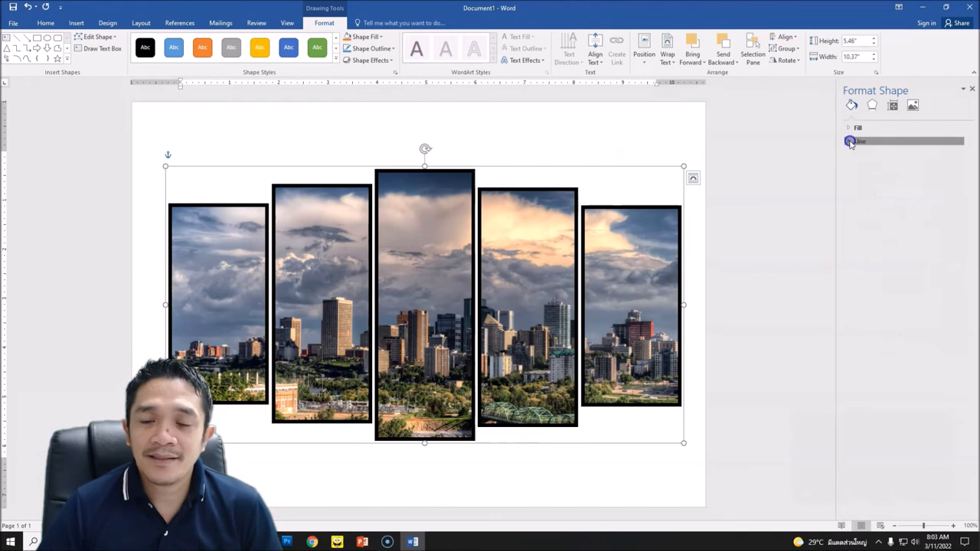
{"action": "left_click", "coordinate": [854, 141]}
{"action": "type", "text": "4"}
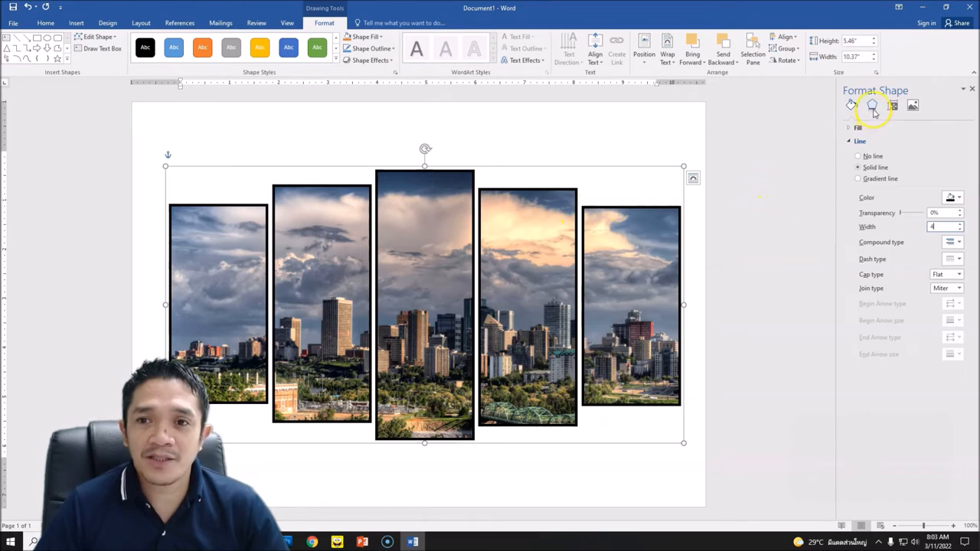
{"action": "left_click", "coordinate": [873, 107]}
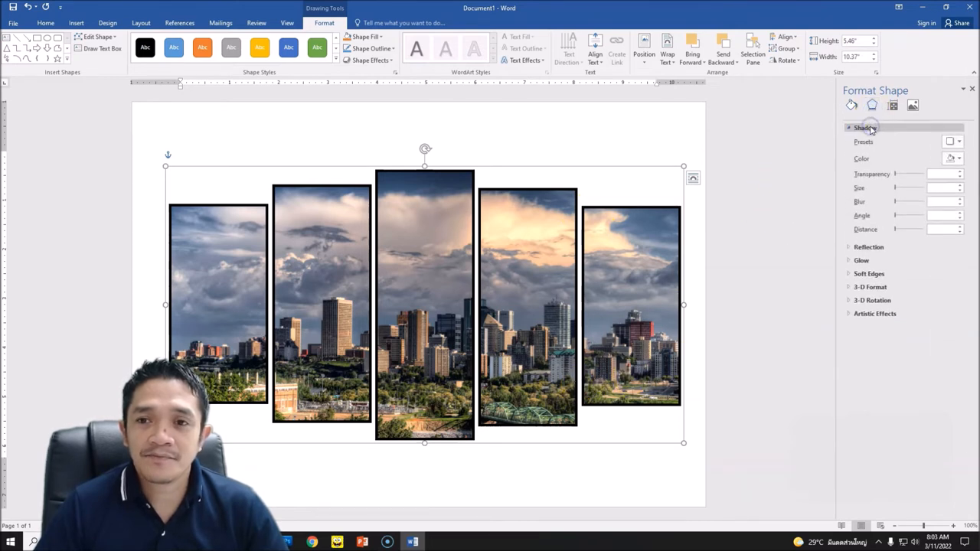
{"action": "left_click", "coordinate": [955, 158]}
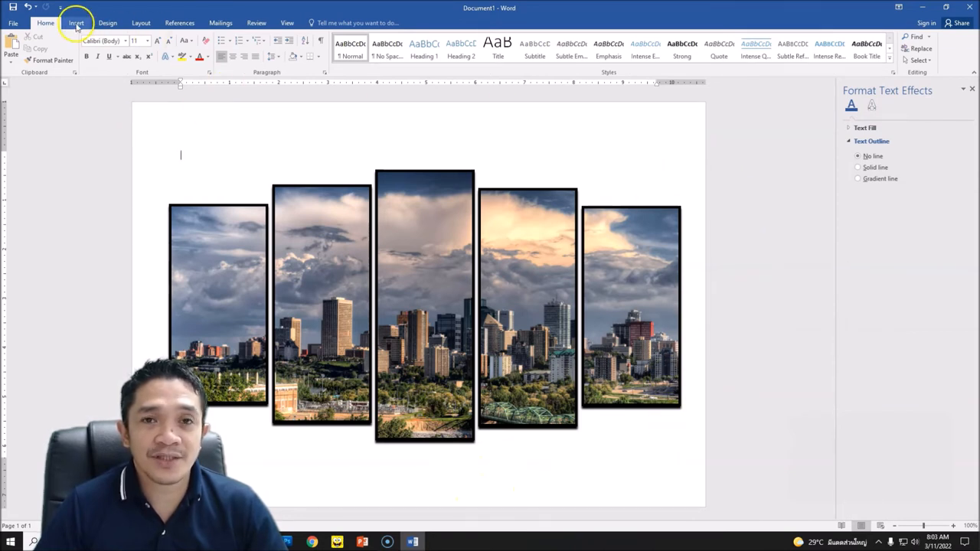
Step: Draw a full-page blue rectangle and send it to the back behind the photo panels
{"action": "left_click", "coordinate": [76, 21]}
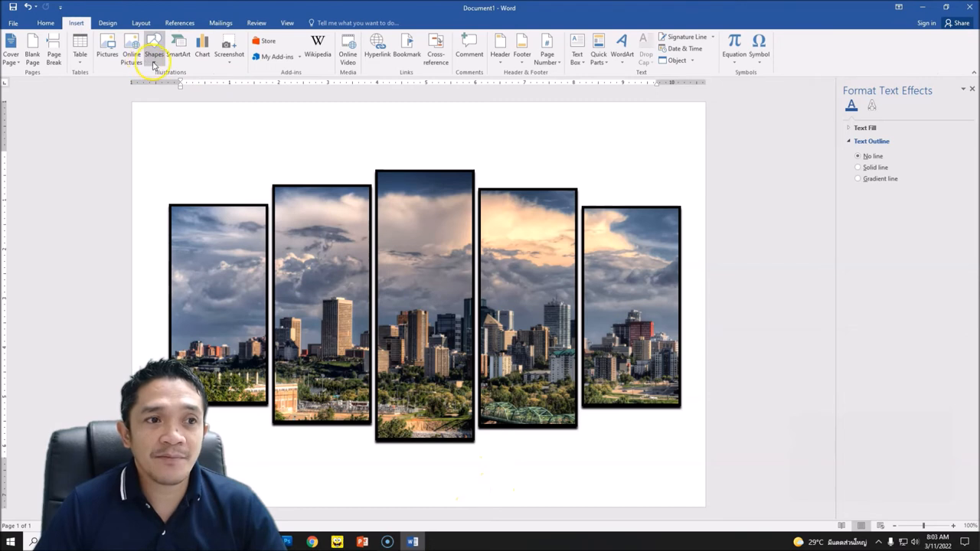
{"action": "left_click", "coordinate": [155, 46]}
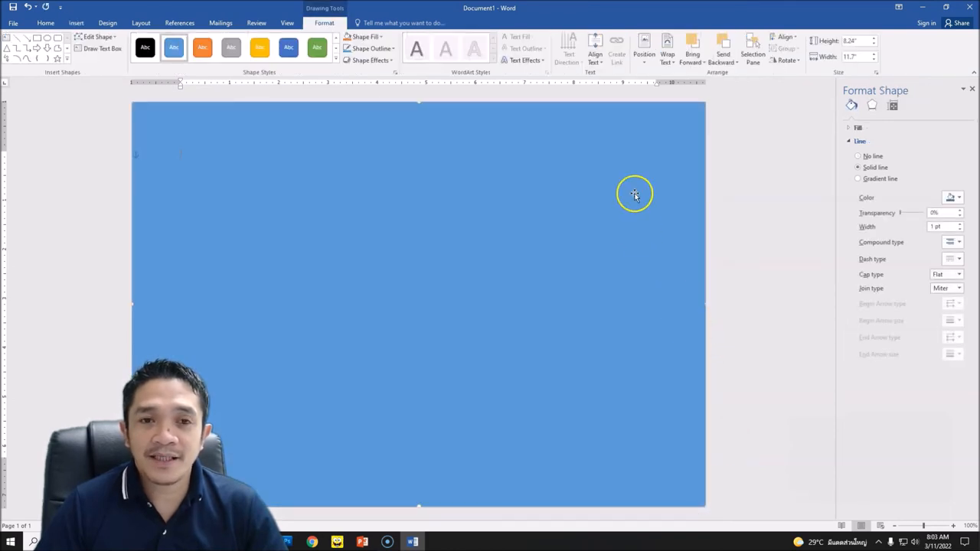
{"action": "right_click", "coordinate": [634, 193]}
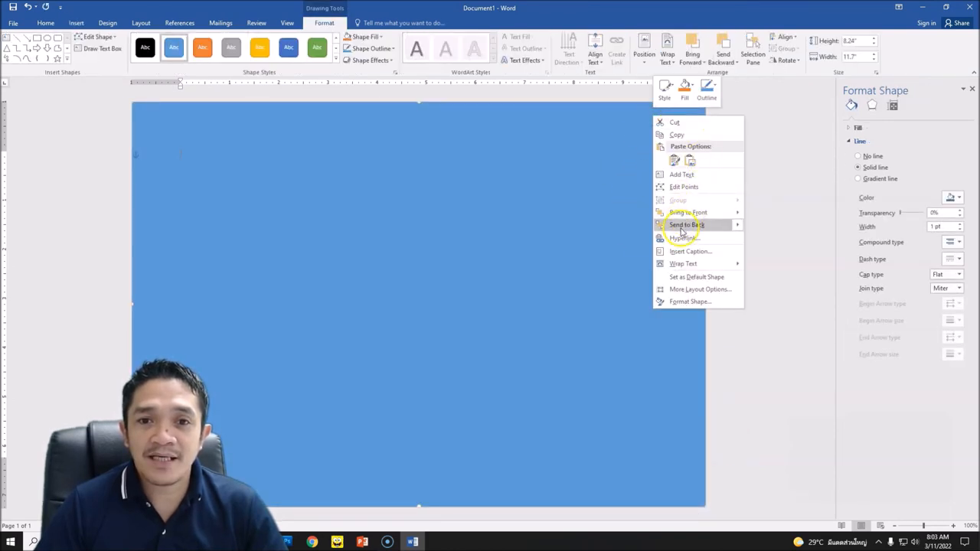
{"action": "mouse_move", "coordinate": [686, 223]}
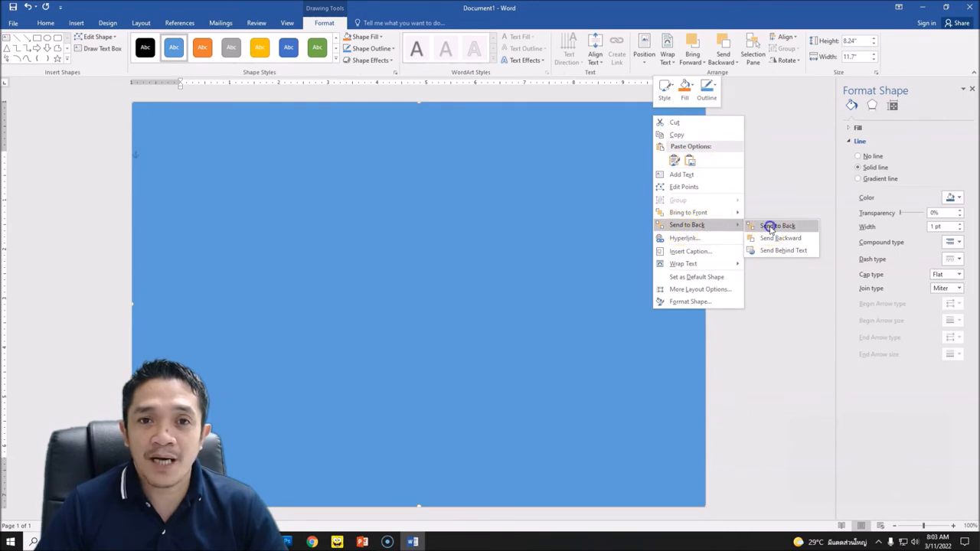
{"action": "left_click", "coordinate": [774, 225]}
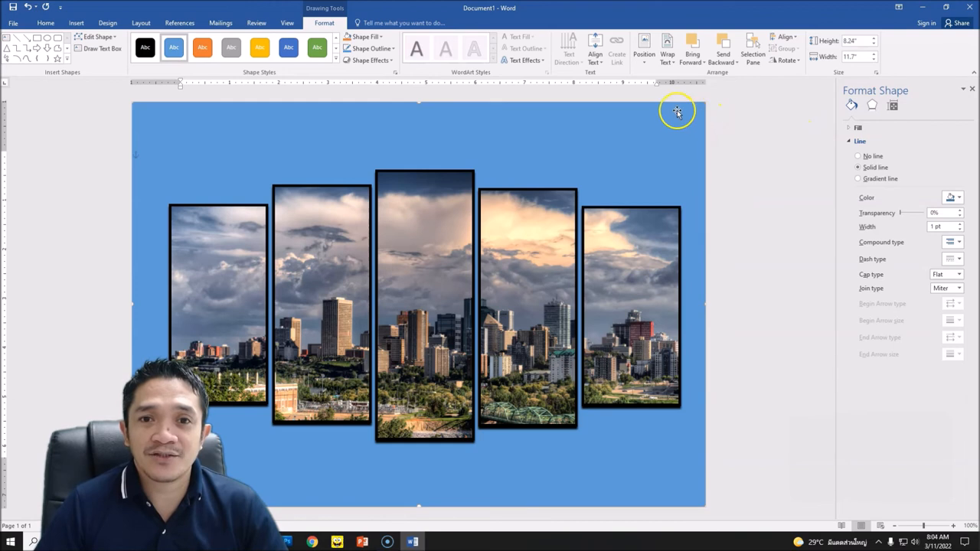
{"action": "mouse_move", "coordinate": [841, 144]}
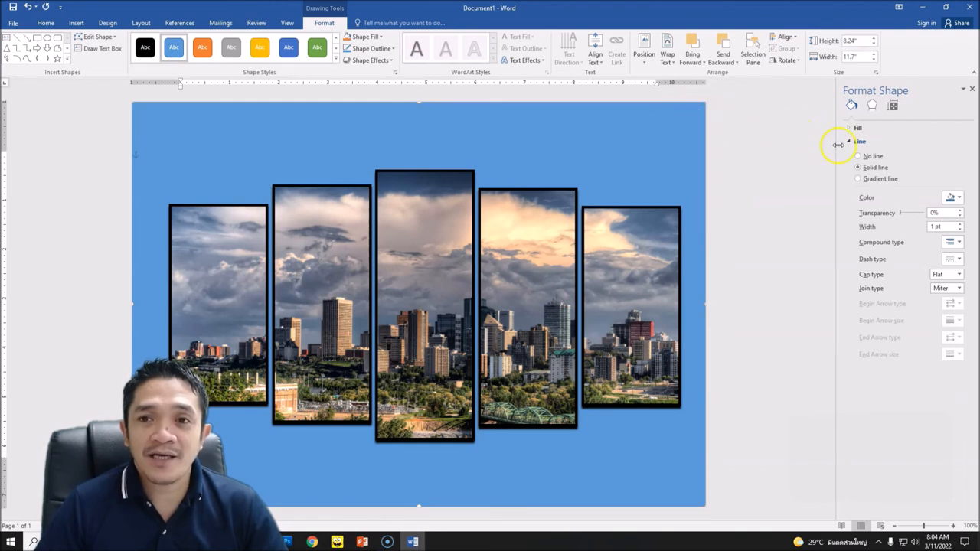
Step: Give the rectangle a radial gray gradient fill, dragging the dark stop inward to widen the edge vignette
{"action": "left_click", "coordinate": [861, 129]}
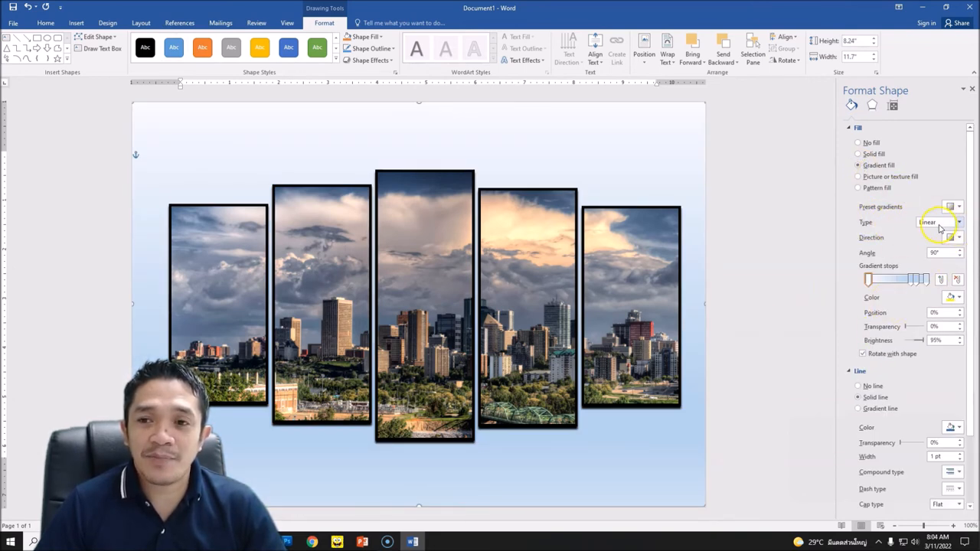
{"action": "left_click", "coordinate": [959, 227]}
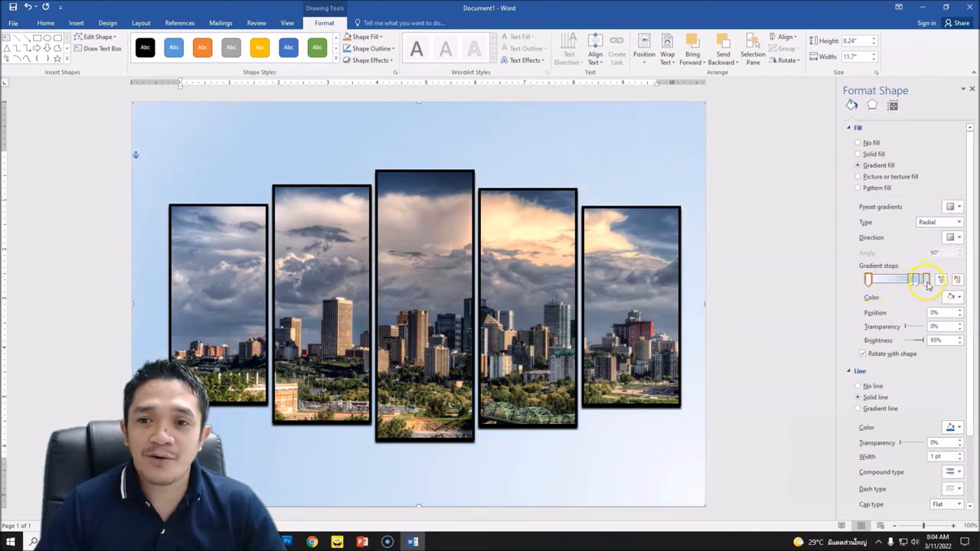
{"action": "left_click", "coordinate": [959, 297]}
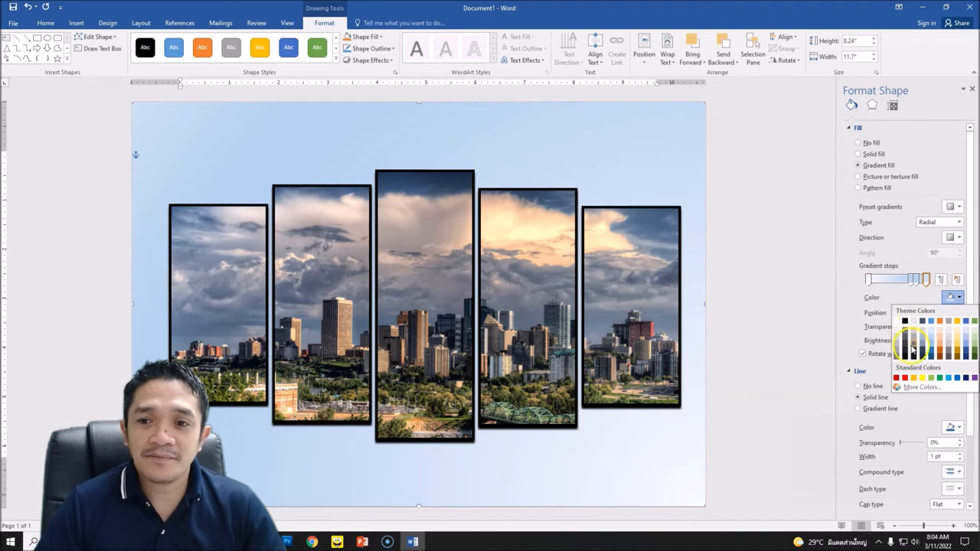
{"action": "left_click", "coordinate": [912, 346]}
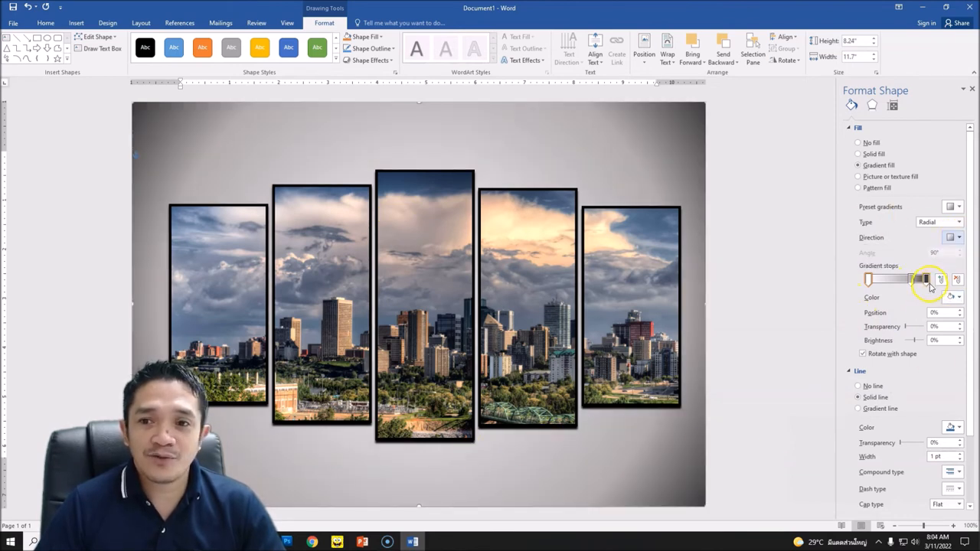
{"action": "left_click_drag", "start_coordinate": [925, 279], "coordinate": [922, 279]}
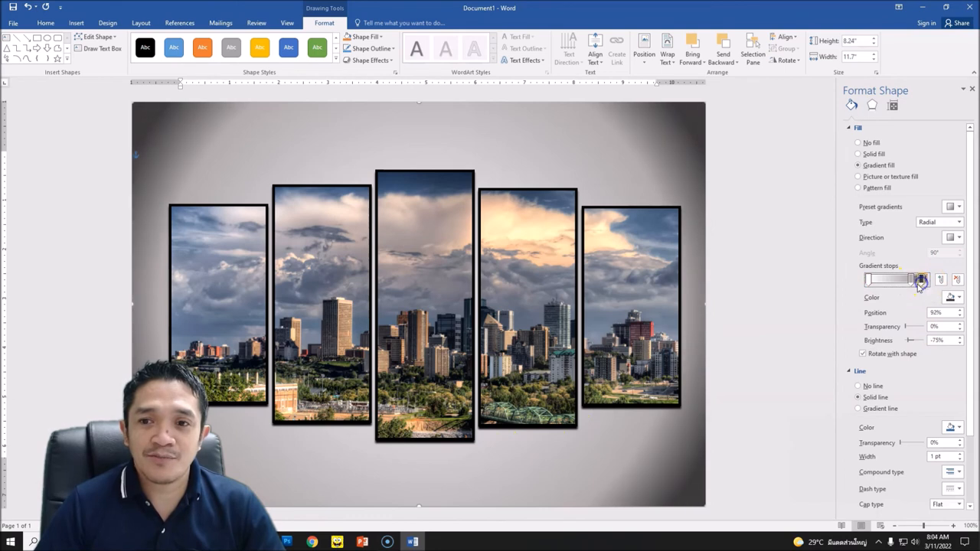
{"action": "left_click_drag", "start_coordinate": [922, 279], "coordinate": [904, 279]}
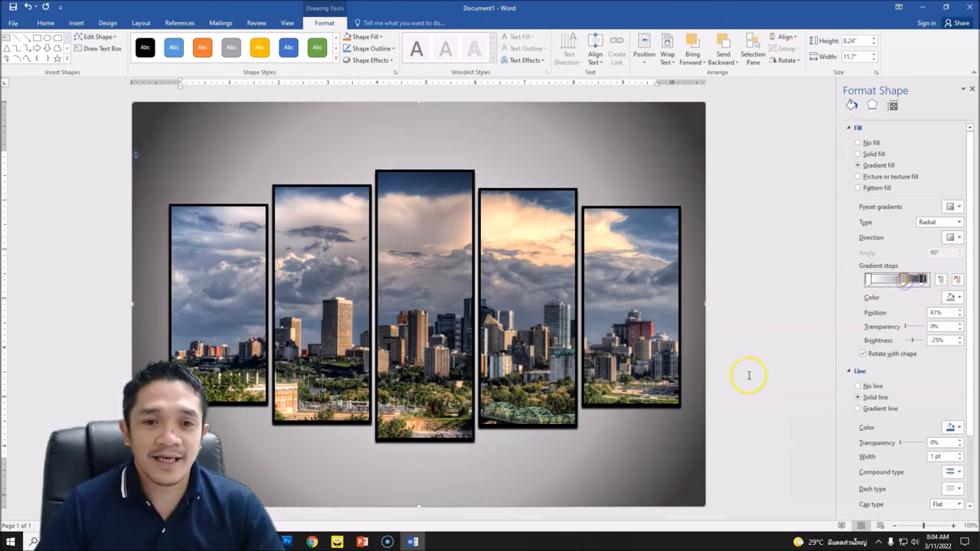